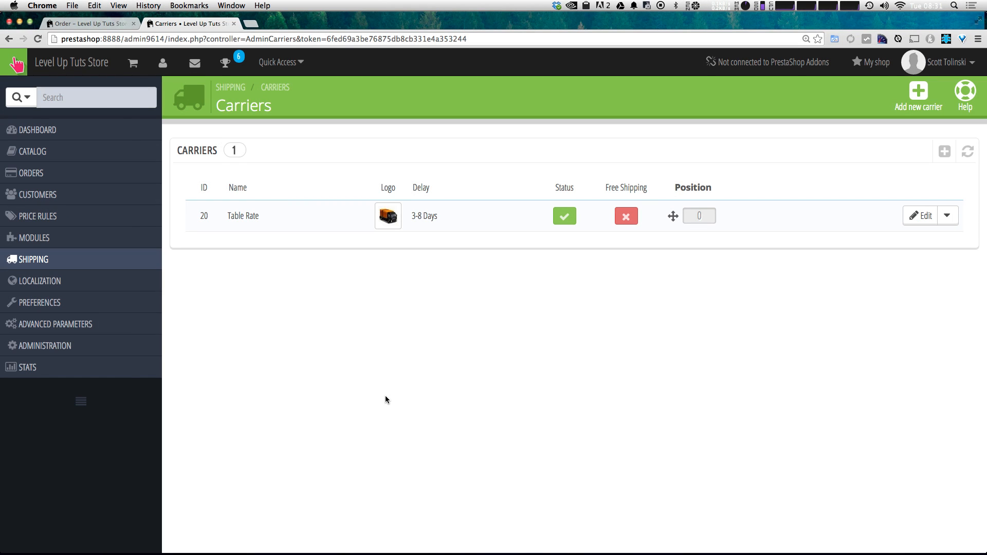
{"action": "mouse_move", "coordinate": [599, 320]}
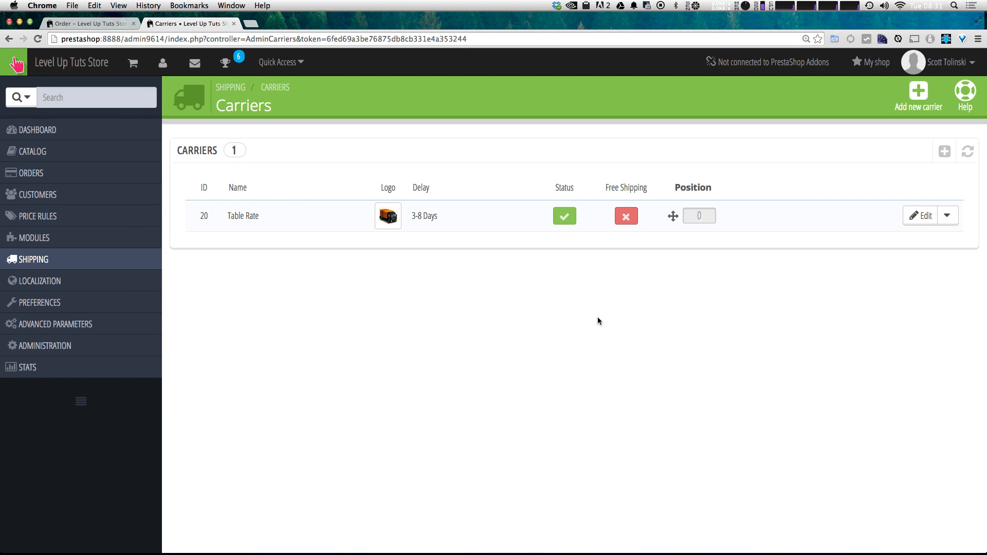
{"action": "mouse_move", "coordinate": [588, 318]}
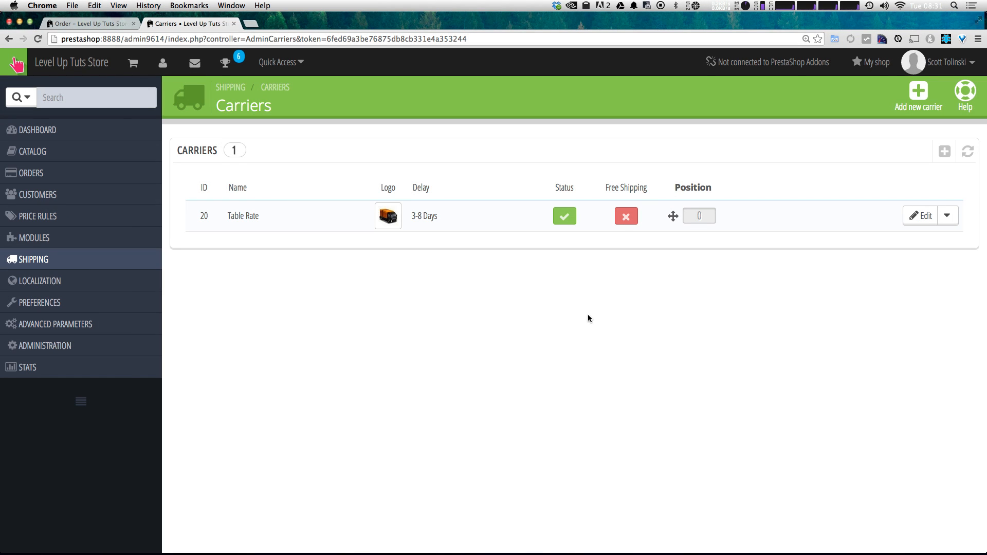
{"action": "mouse_move", "coordinate": [553, 382]}
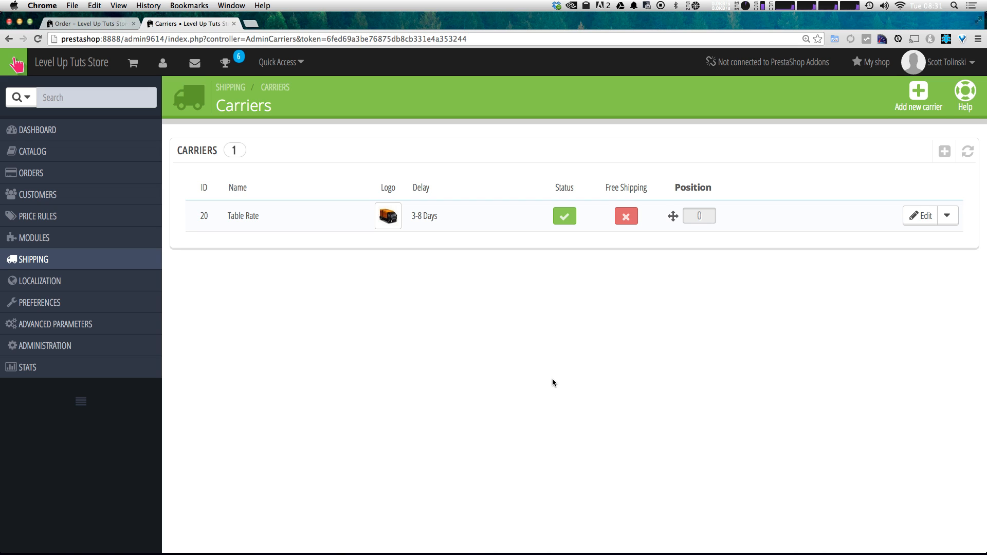
{"action": "mouse_move", "coordinate": [749, 144]}
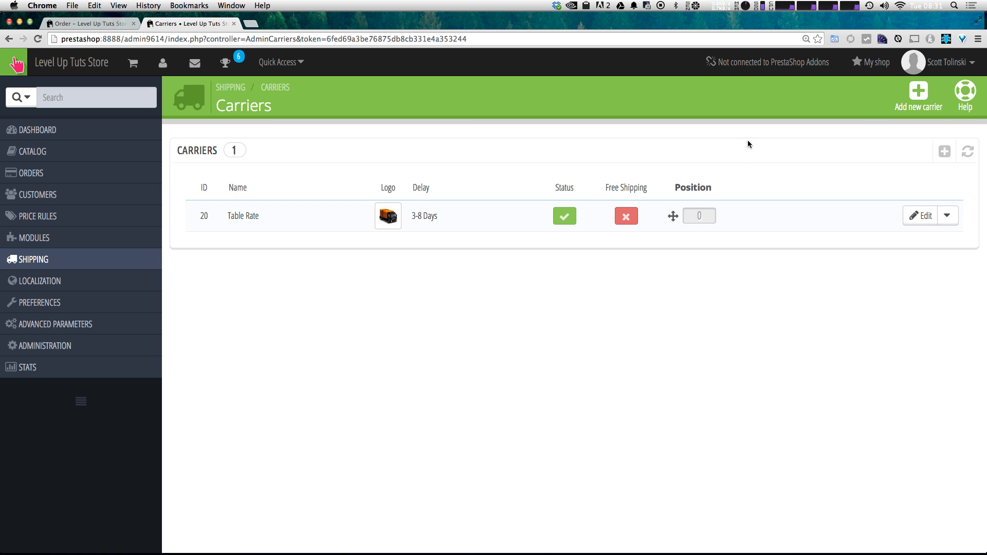
{"action": "mouse_move", "coordinate": [720, 153]}
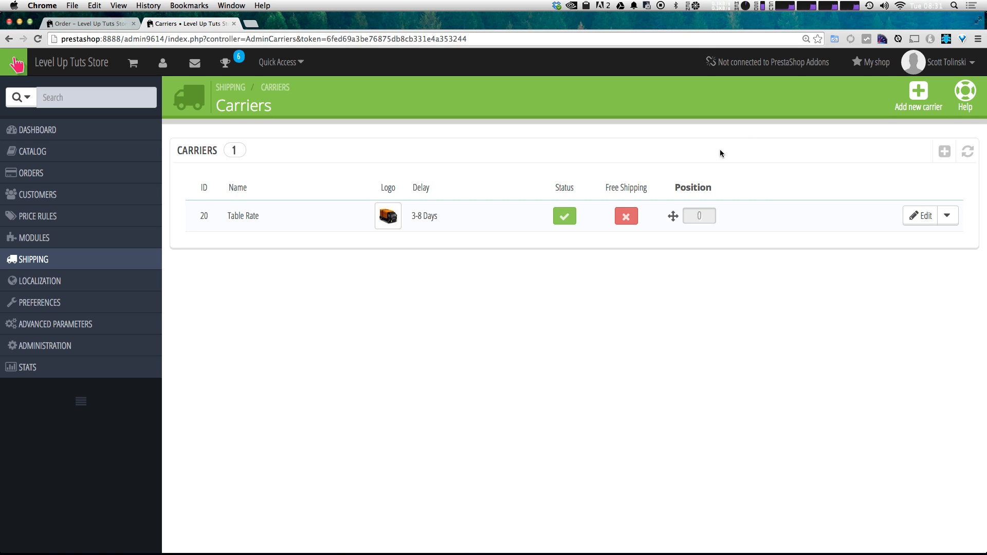
{"action": "mouse_move", "coordinate": [379, 284]}
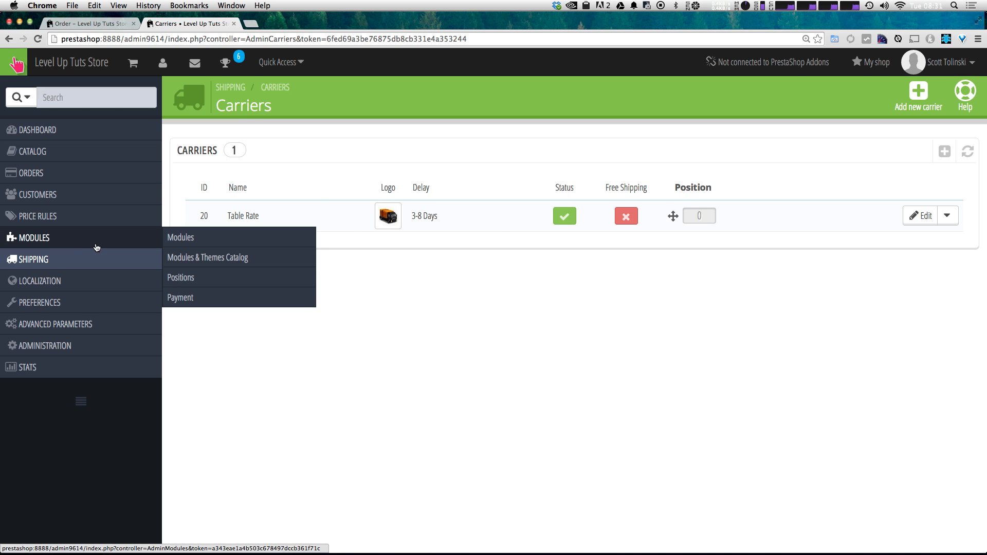
Show the store's Shipping and Logistics modules, with Connect to UPS listed
{"action": "left_click", "coordinate": [181, 238]}
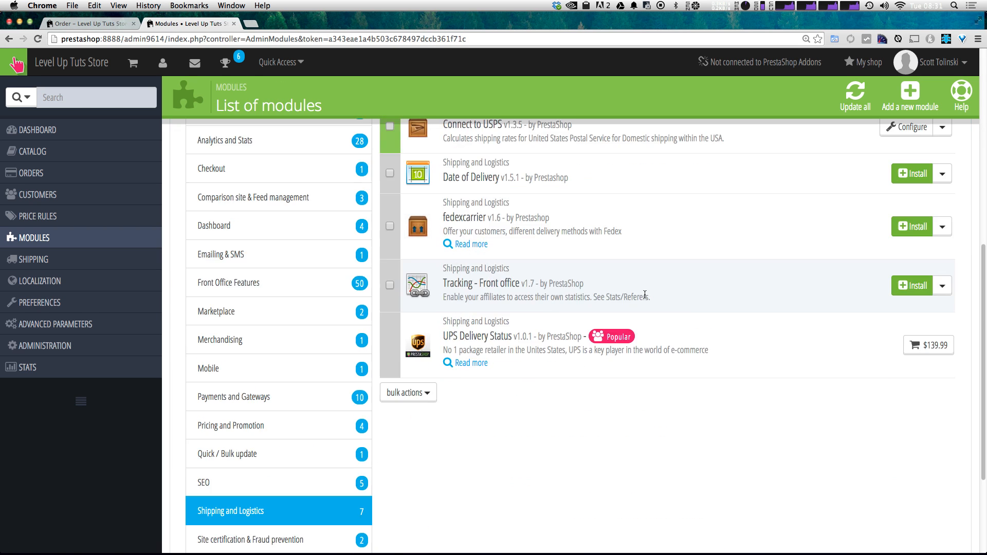
{"action": "scroll", "scroll_direction": "up", "scroll_amount": 3}
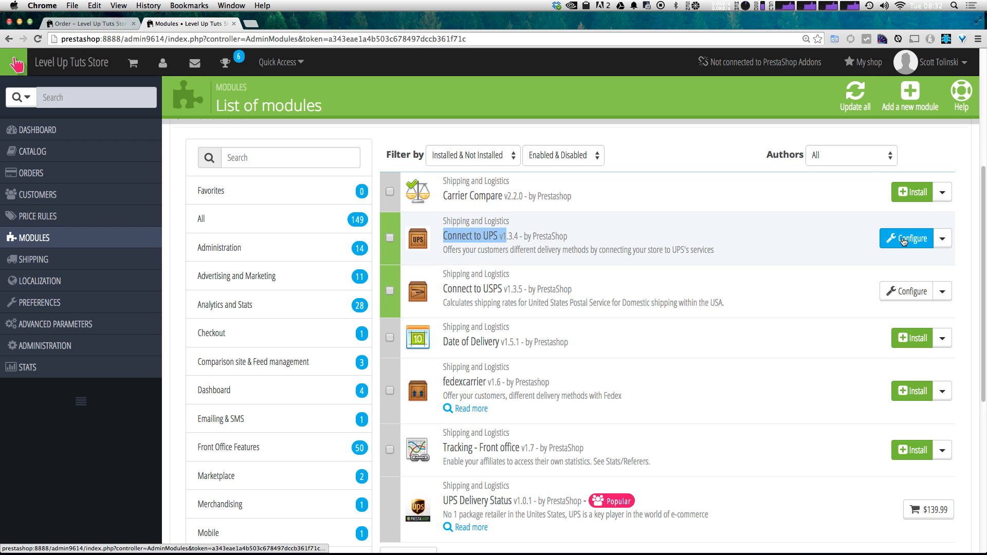
{"action": "mouse_move", "coordinate": [911, 192]}
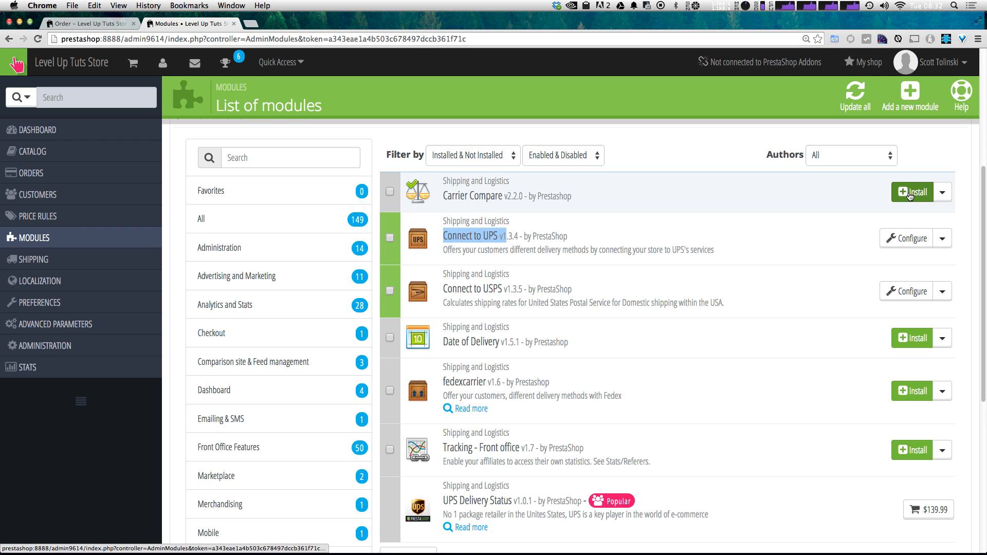
{"action": "mouse_move", "coordinate": [910, 238]}
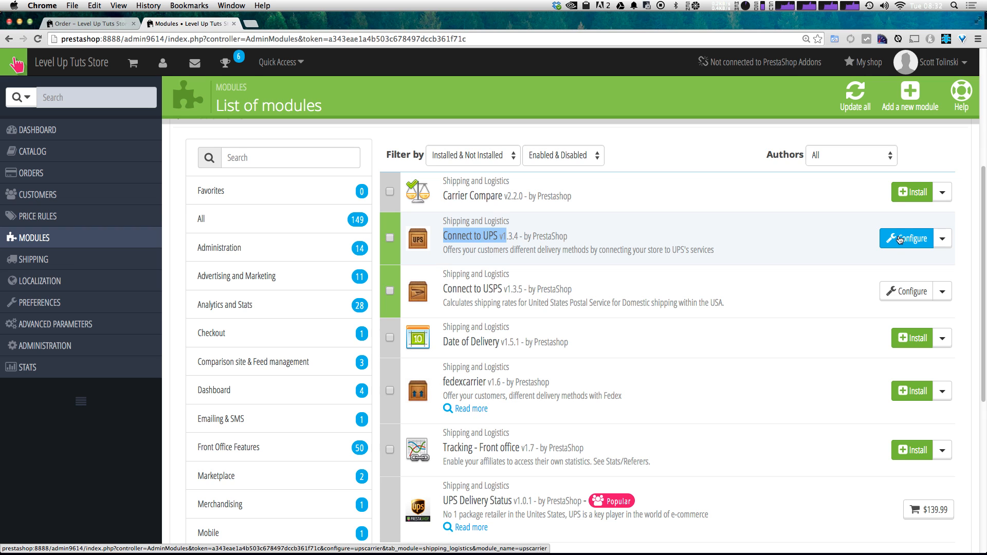
Go into Connect to UPS Configure and reach the General configuration form
{"action": "left_click", "coordinate": [905, 237]}
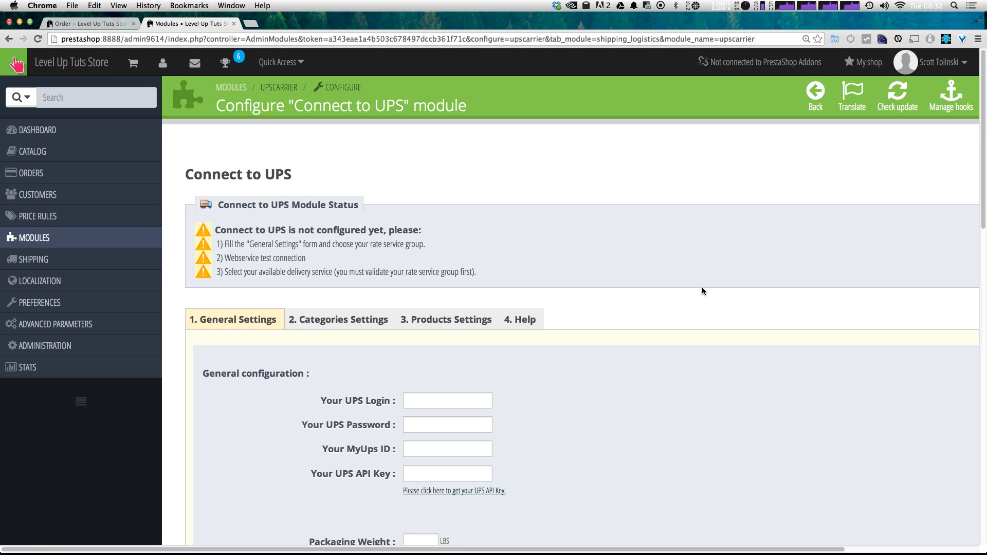
{"action": "scroll", "scroll_direction": "down", "scroll_amount": 3}
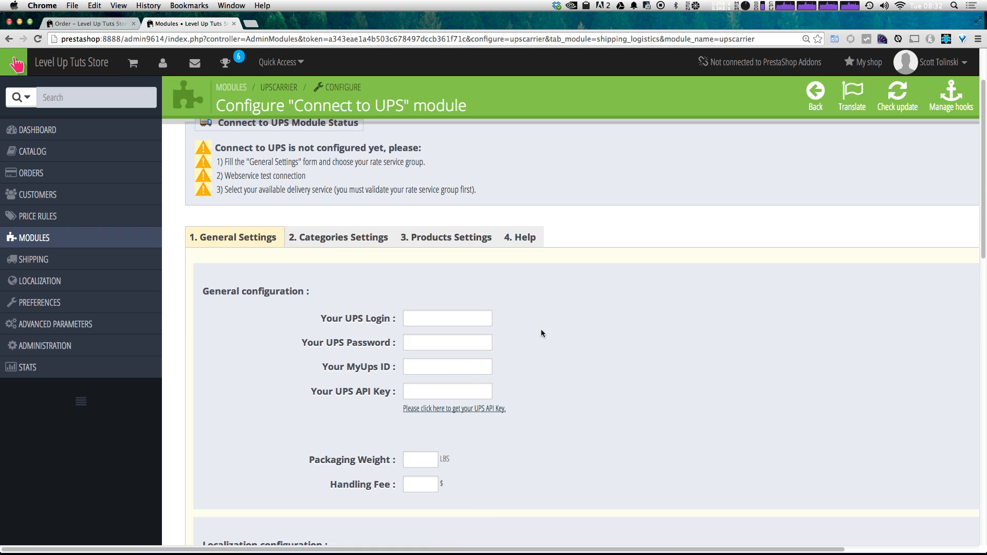
{"action": "scroll", "scroll_direction": "down", "scroll_amount": 3}
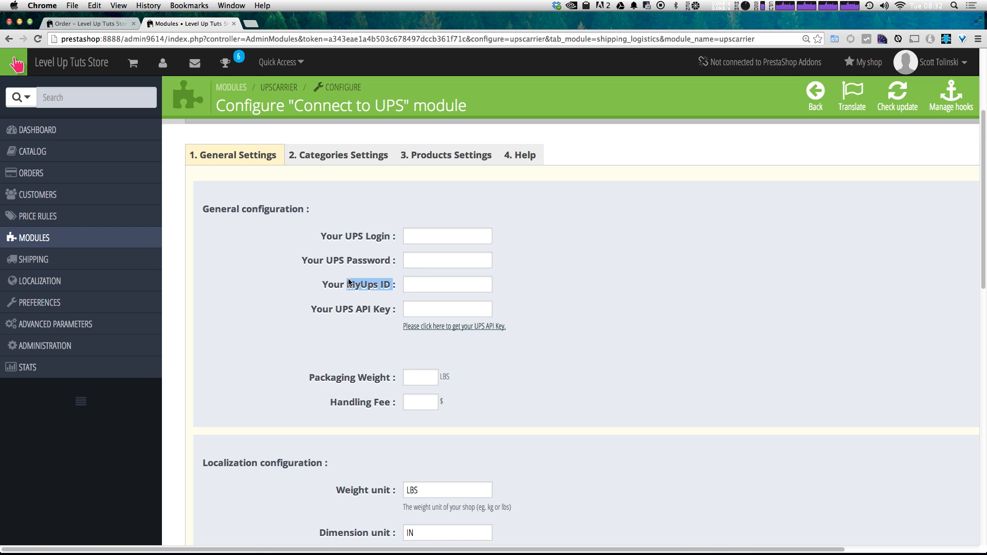
{"action": "mouse_move", "coordinate": [434, 329]}
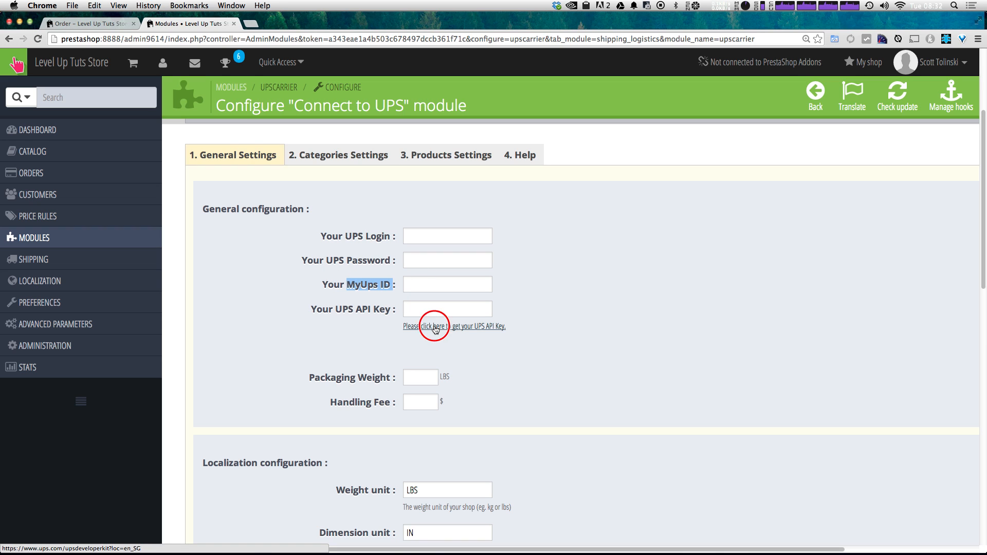
Follow the 'get your UPS API Key' link to the UPS Developer Kit page
{"action": "left_click", "coordinate": [430, 326]}
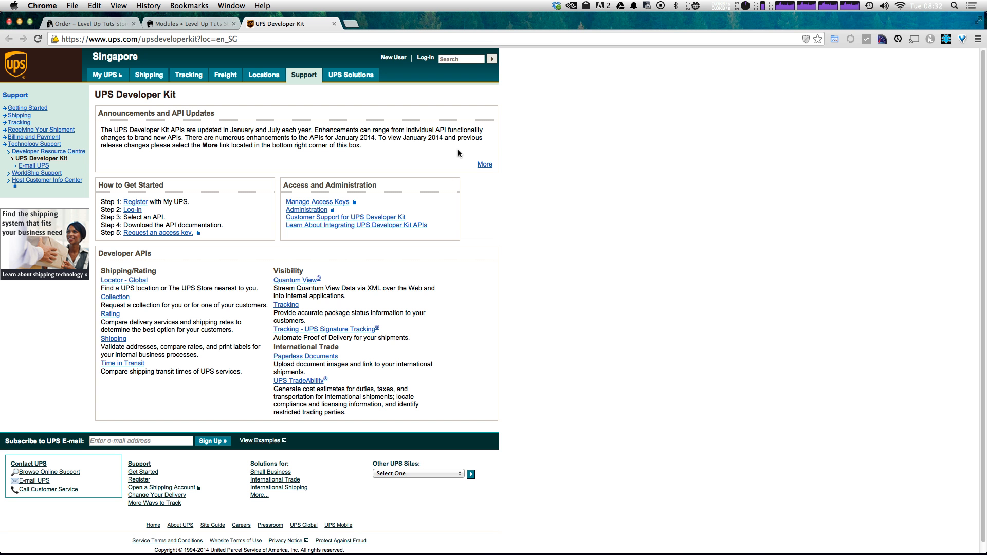
{"action": "mouse_move", "coordinate": [64, 225]}
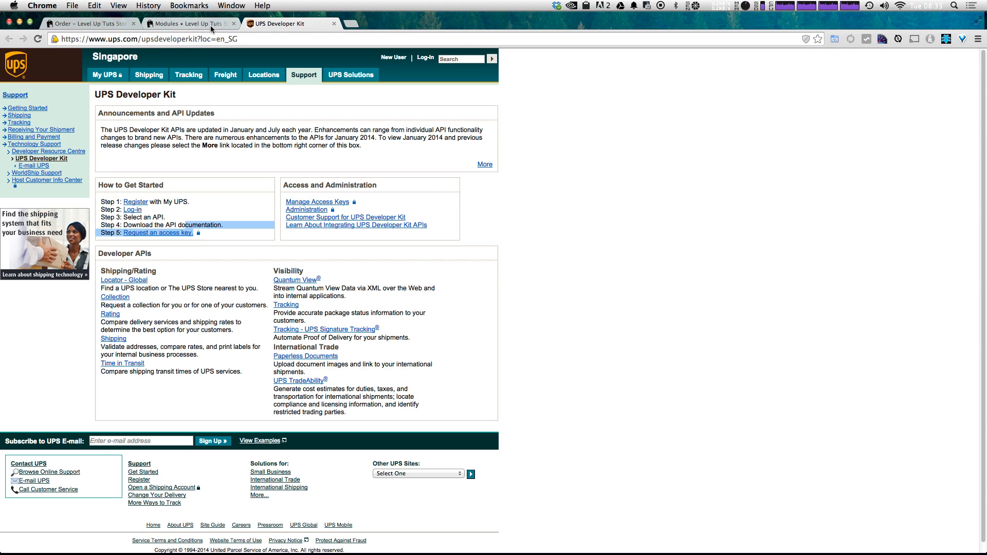
Return to the PrestaShop Modules tab and activate the Your UPS Login field
{"action": "left_click", "coordinate": [189, 23]}
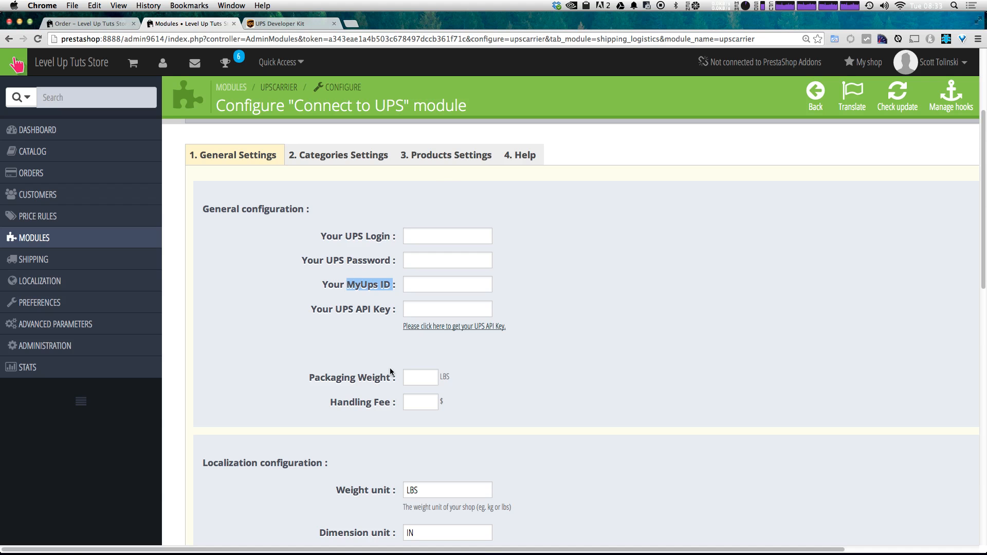
{"action": "mouse_move", "coordinate": [504, 261]}
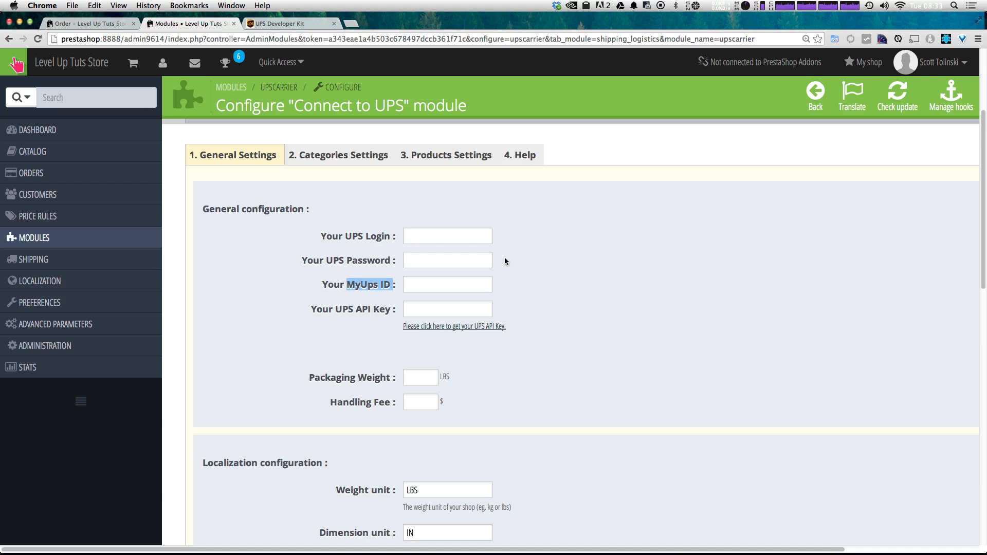
{"action": "mouse_move", "coordinate": [433, 248]}
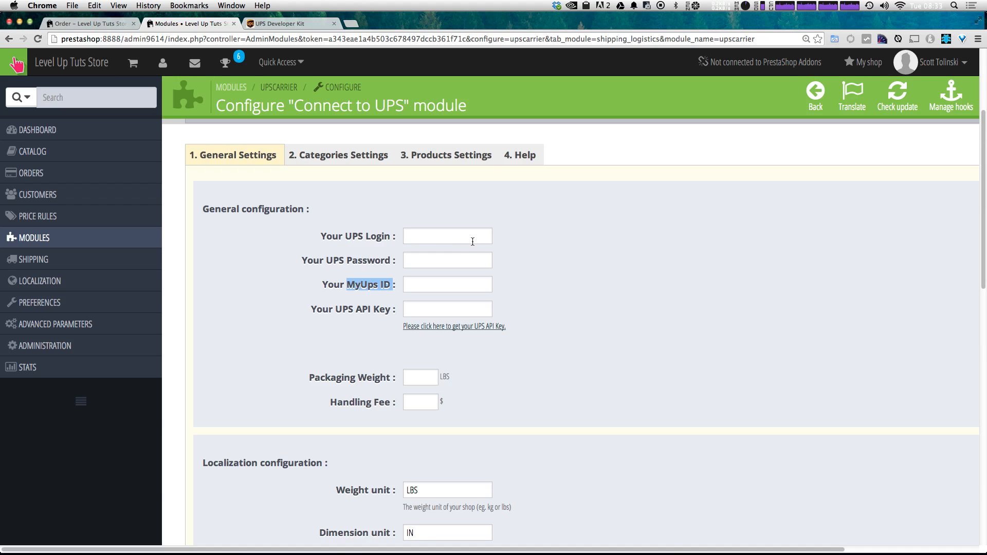
{"action": "left_click", "coordinate": [447, 236]}
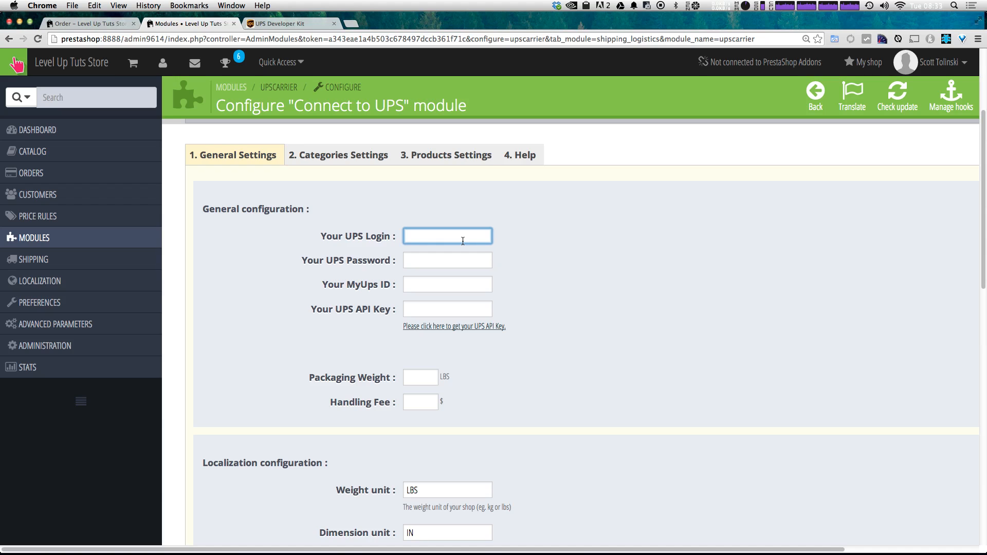
{"action": "mouse_move", "coordinate": [550, 284]}
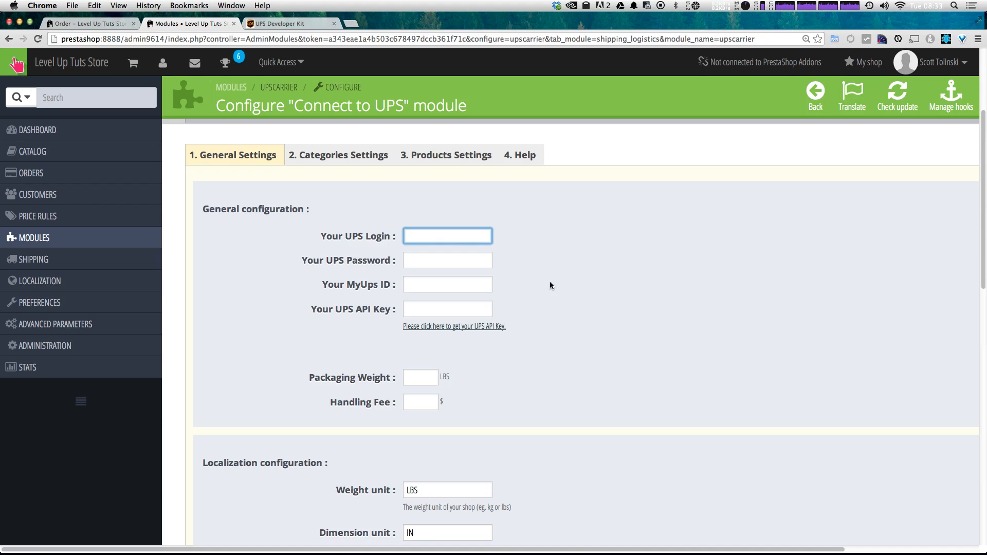
{"action": "mouse_move", "coordinate": [519, 249]}
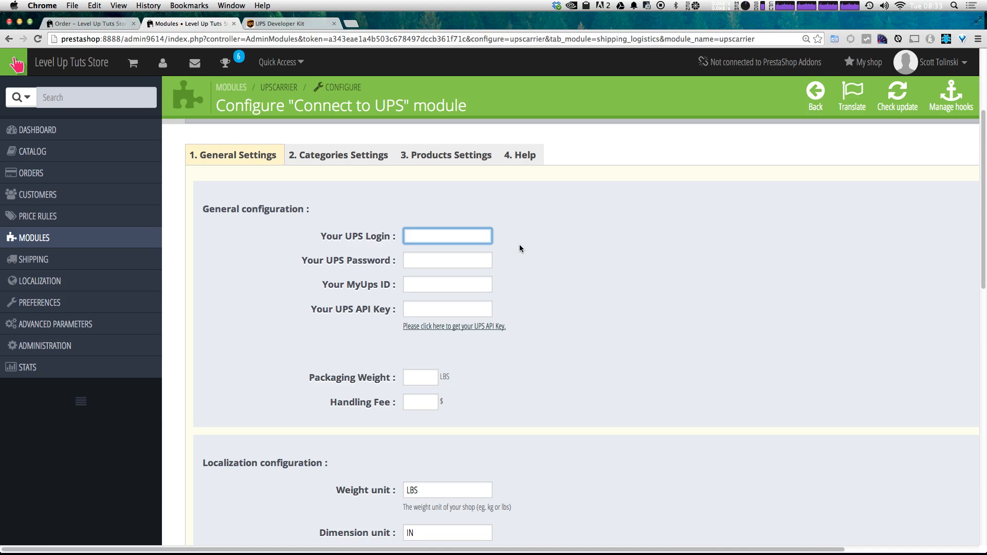
Set rate service group United States Domestic Shipments and pickup type Customer Counter
{"action": "scroll", "scroll_direction": "down", "scroll_amount": 3}
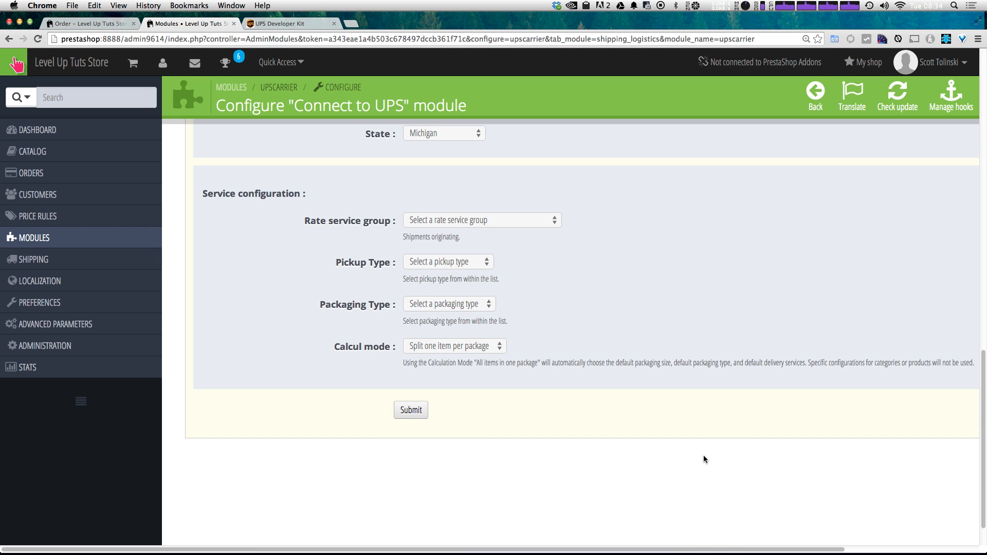
{"action": "mouse_move", "coordinate": [310, 205]}
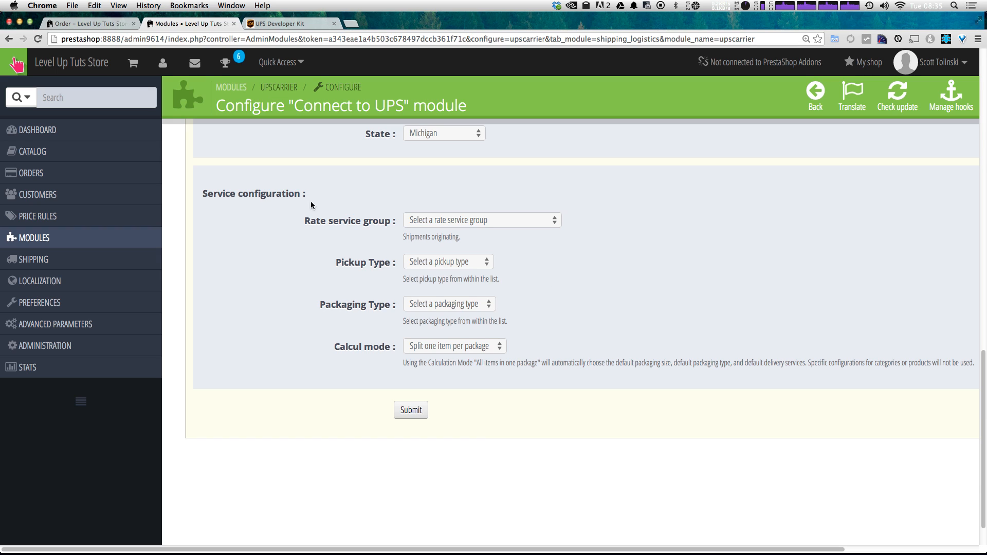
{"action": "mouse_move", "coordinate": [433, 218]}
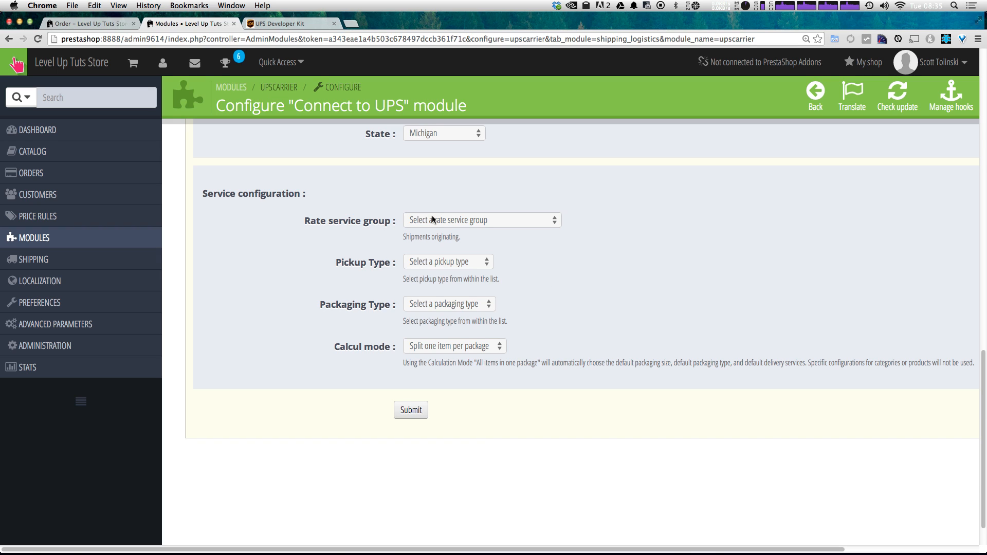
{"action": "left_click", "coordinate": [481, 220]}
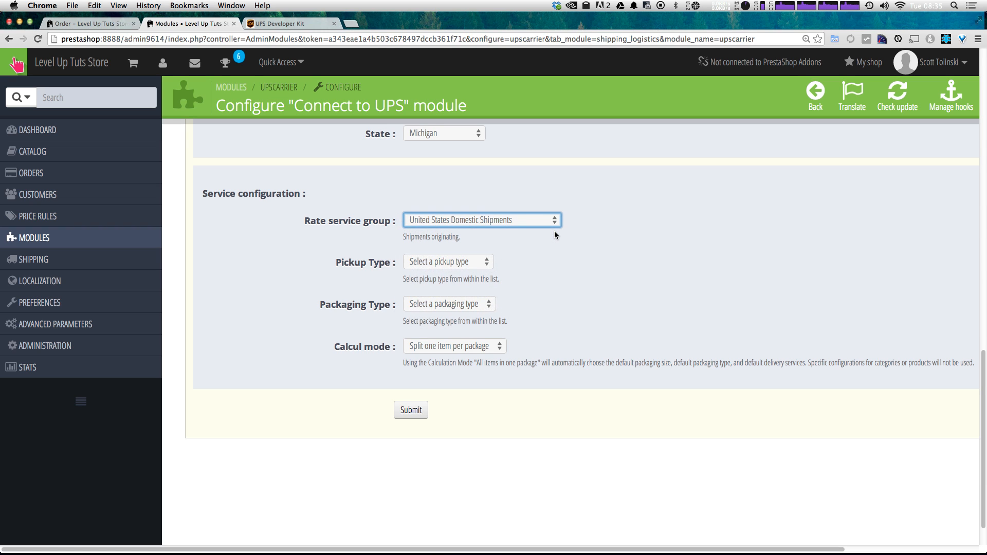
{"action": "left_click", "coordinate": [447, 262]}
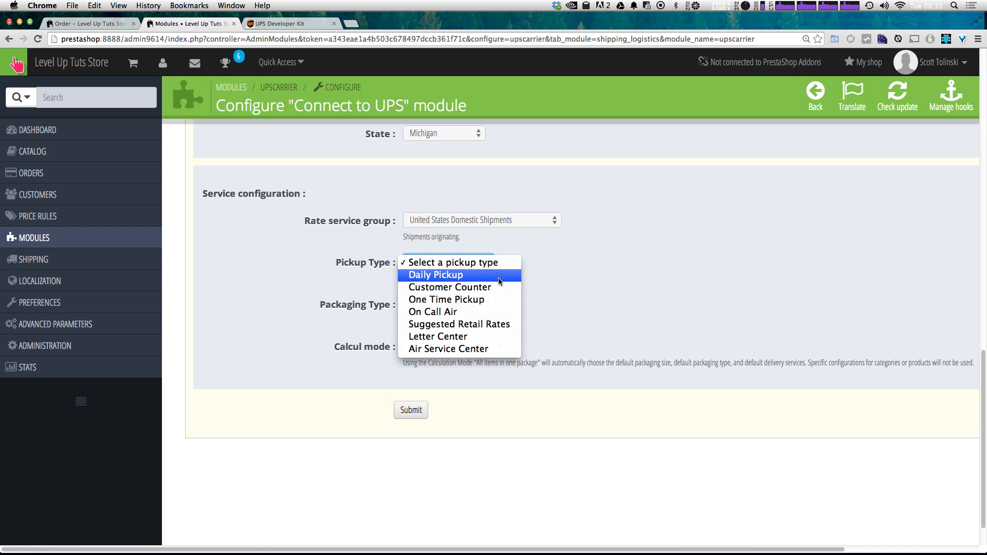
{"action": "mouse_move", "coordinate": [497, 287]}
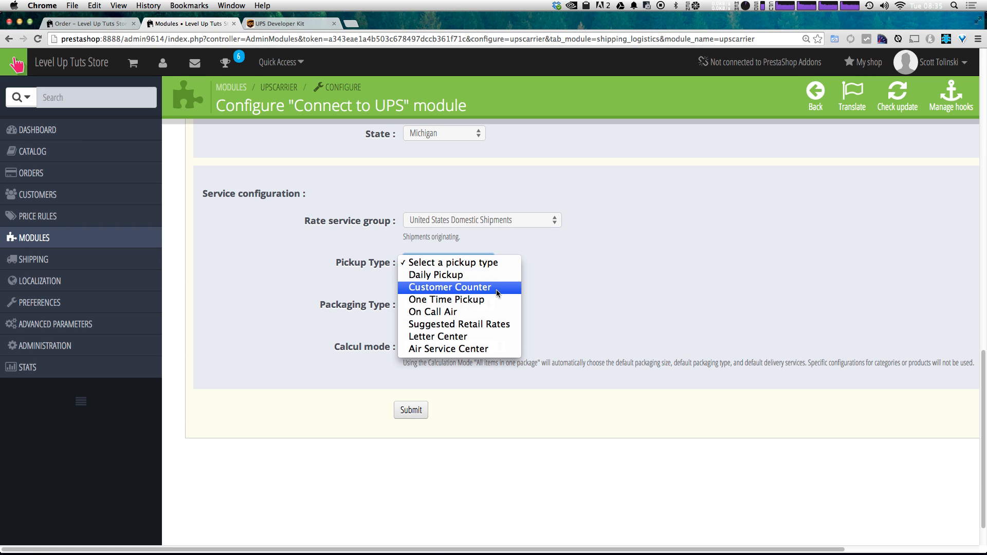
{"action": "left_click", "coordinate": [449, 287]}
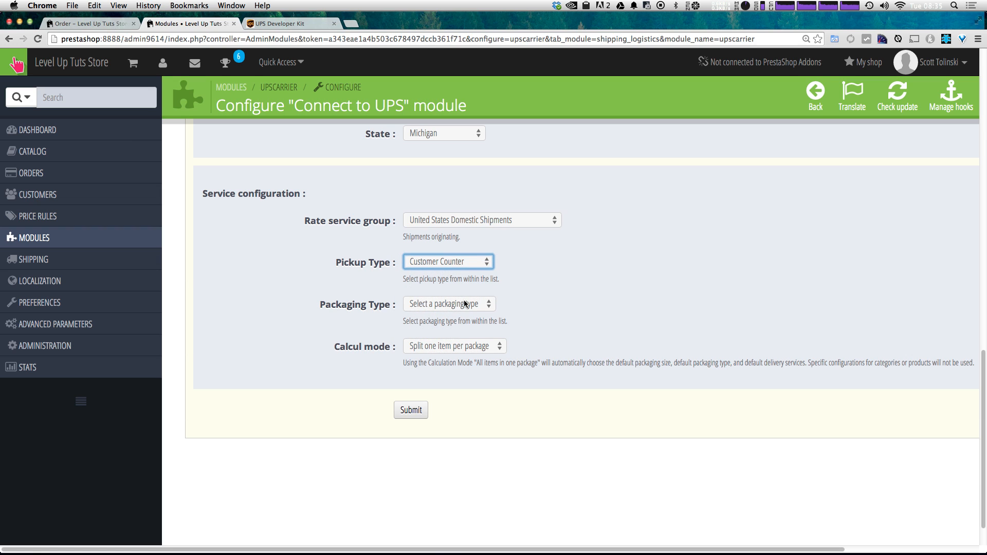
{"action": "mouse_move", "coordinate": [469, 318]}
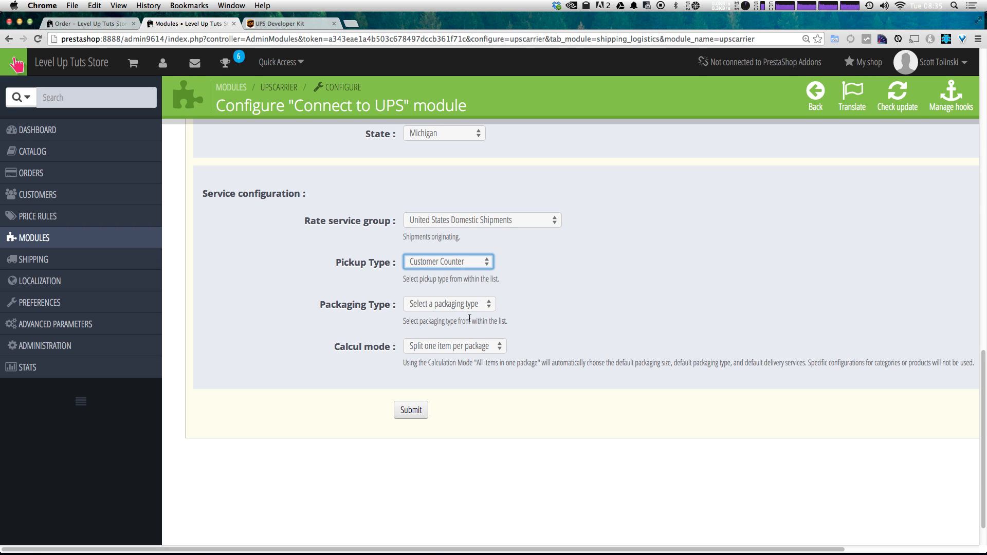
{"action": "mouse_move", "coordinate": [462, 313]}
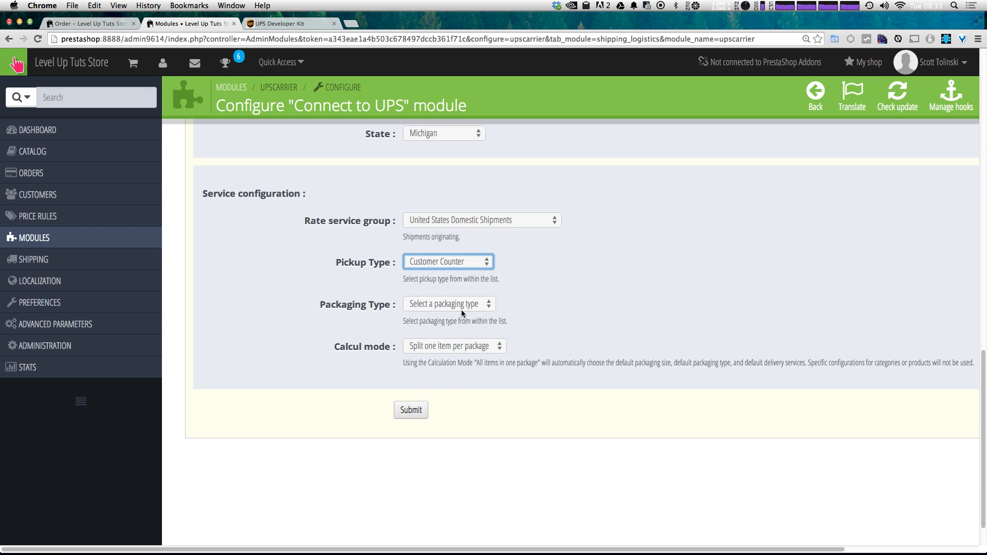
Set packaging type to Package and calculation mode back to Split one item per package
{"action": "left_click", "coordinate": [448, 304]}
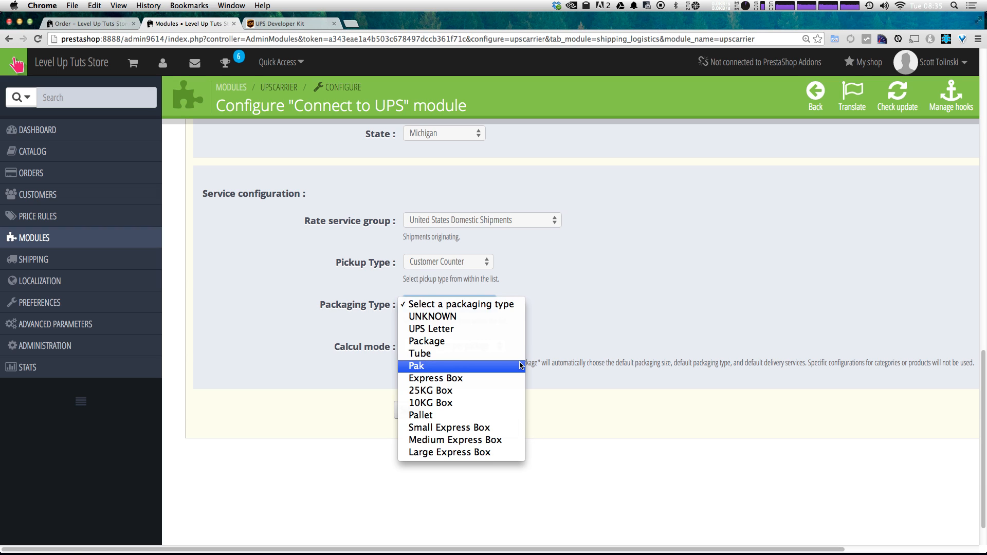
{"action": "mouse_move", "coordinate": [449, 427]}
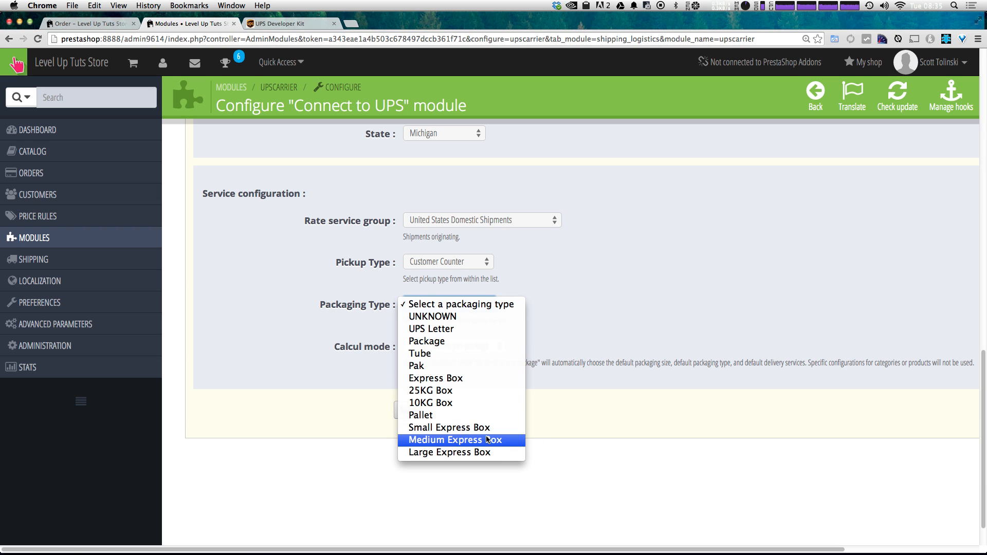
{"action": "mouse_move", "coordinate": [426, 340]}
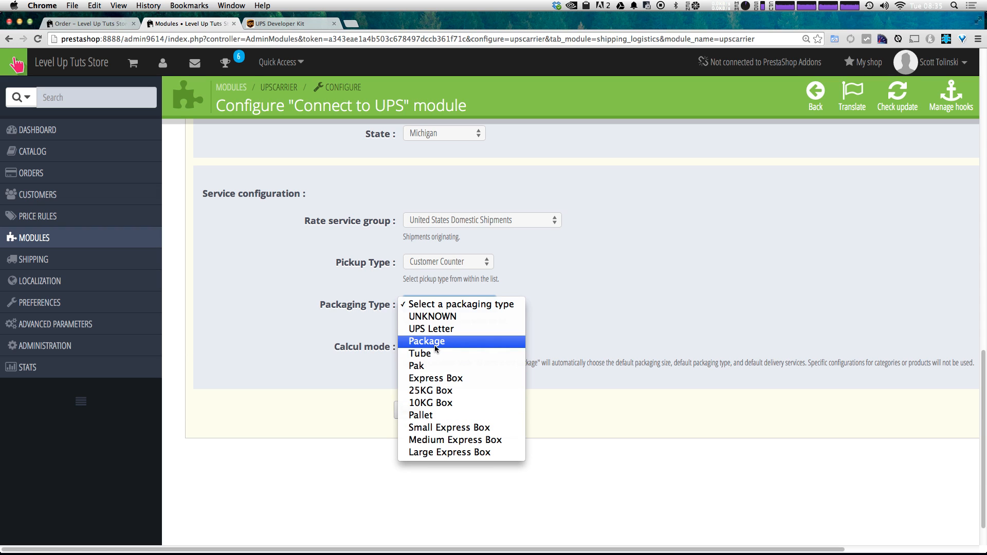
{"action": "left_click", "coordinate": [426, 341]}
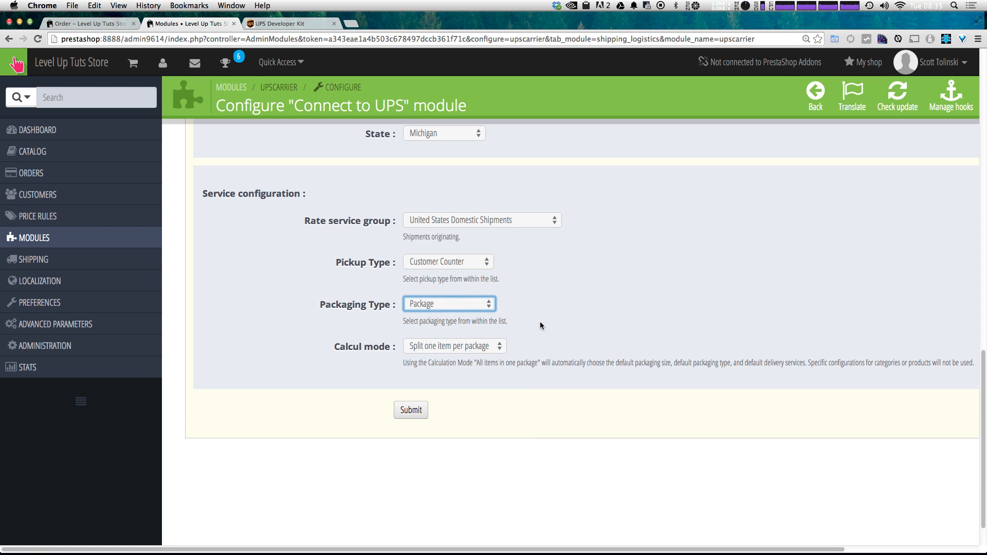
{"action": "left_click", "coordinate": [454, 345]}
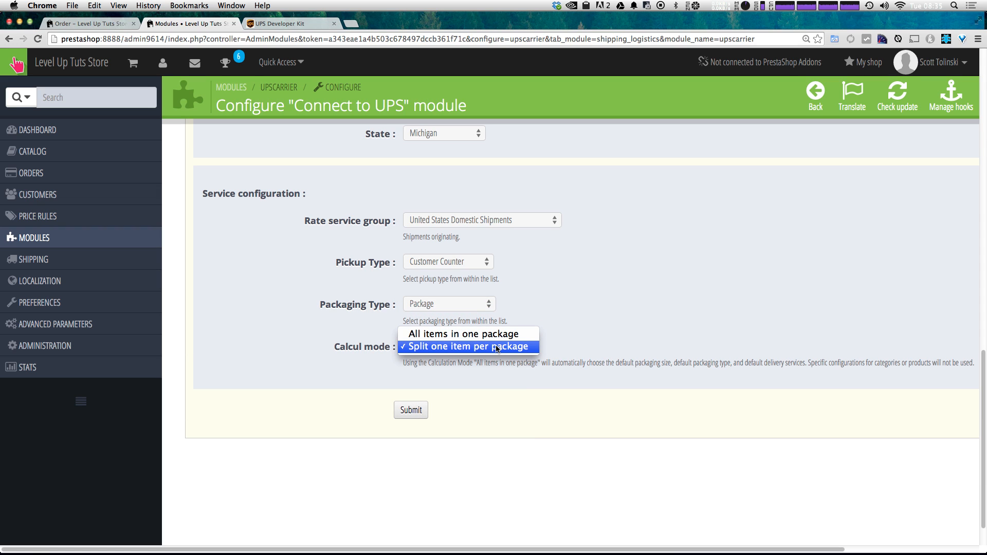
{"action": "mouse_move", "coordinate": [466, 333]}
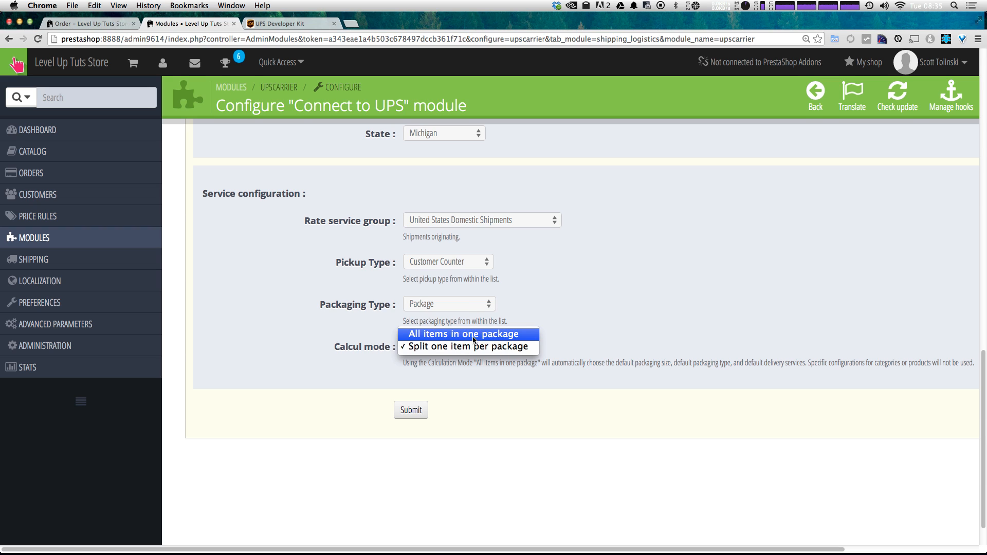
{"action": "left_click", "coordinate": [461, 333]}
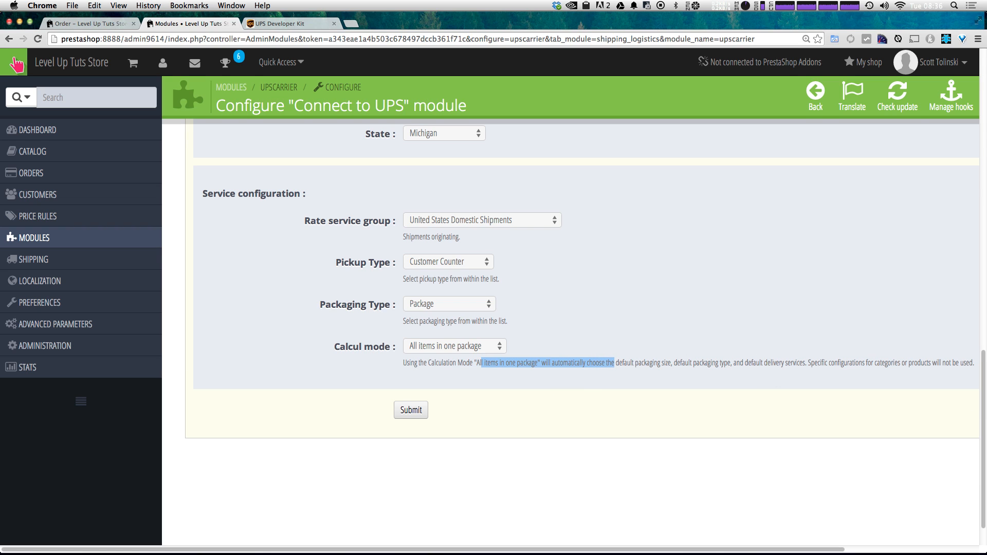
{"action": "left_click", "coordinate": [454, 346]}
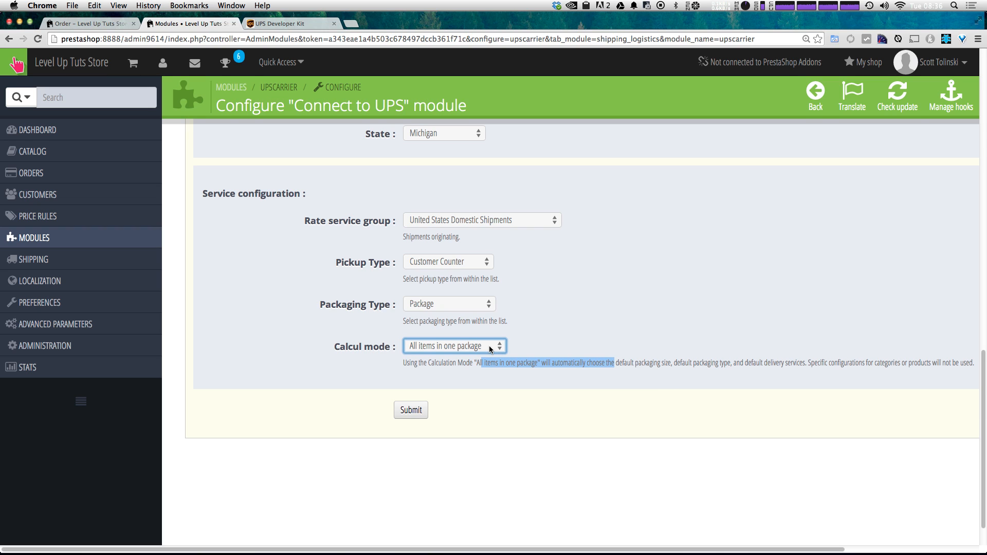
{"action": "mouse_move", "coordinate": [441, 341]}
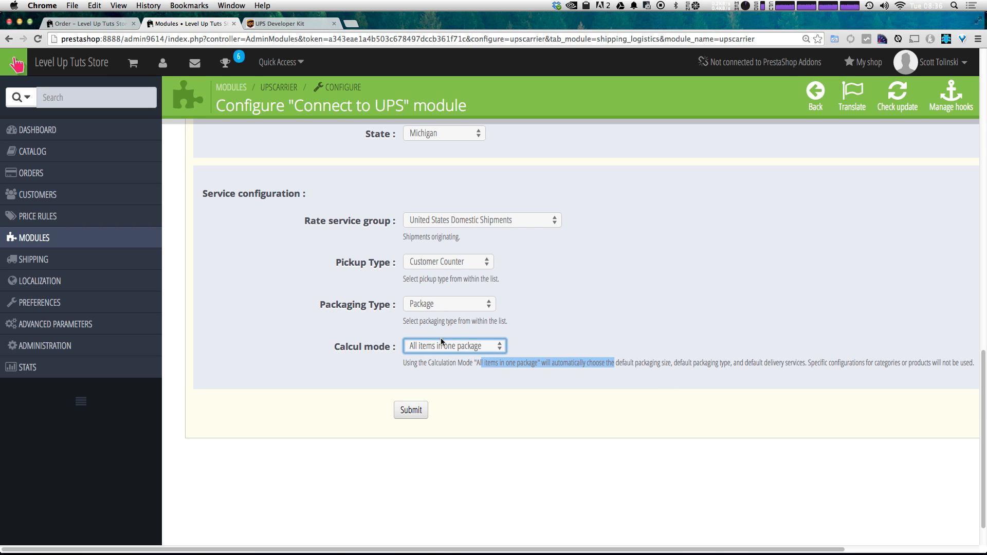
{"action": "left_click", "coordinate": [453, 346]}
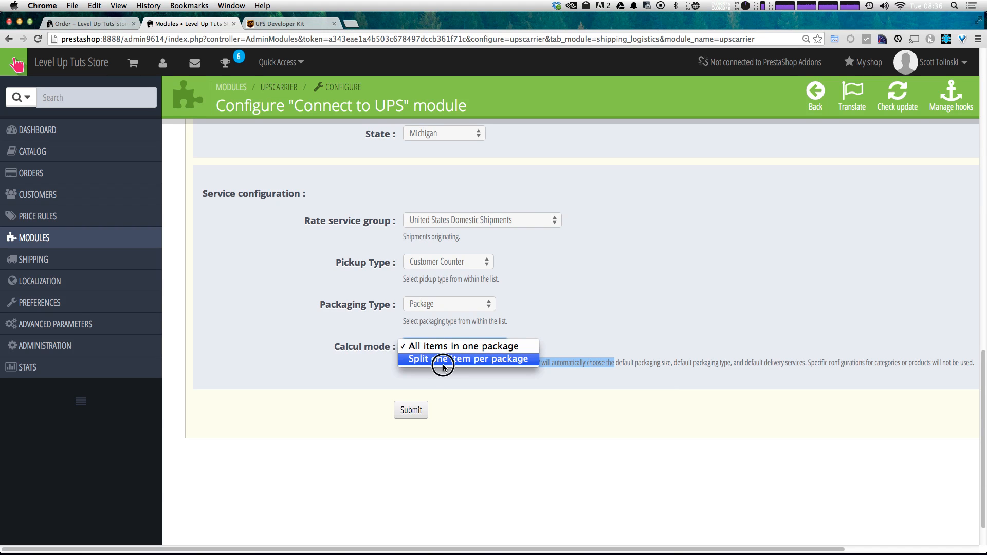
{"action": "left_click", "coordinate": [443, 359]}
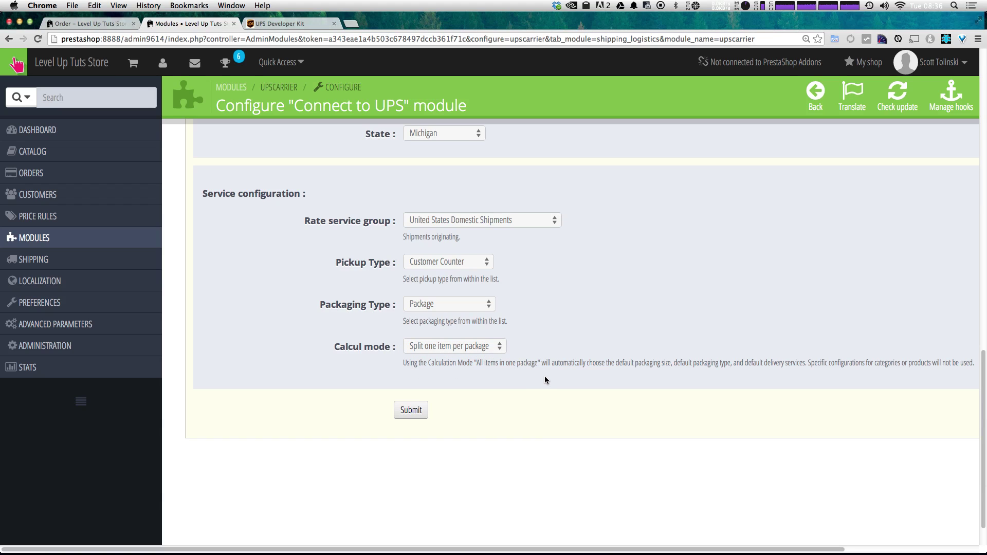
{"action": "mouse_move", "coordinate": [565, 357]}
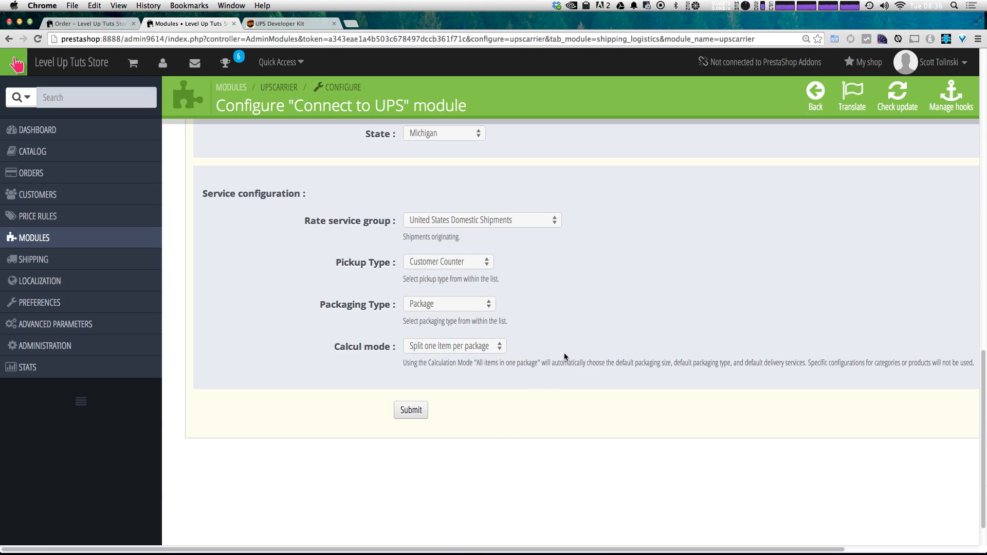
{"action": "mouse_move", "coordinate": [424, 400]}
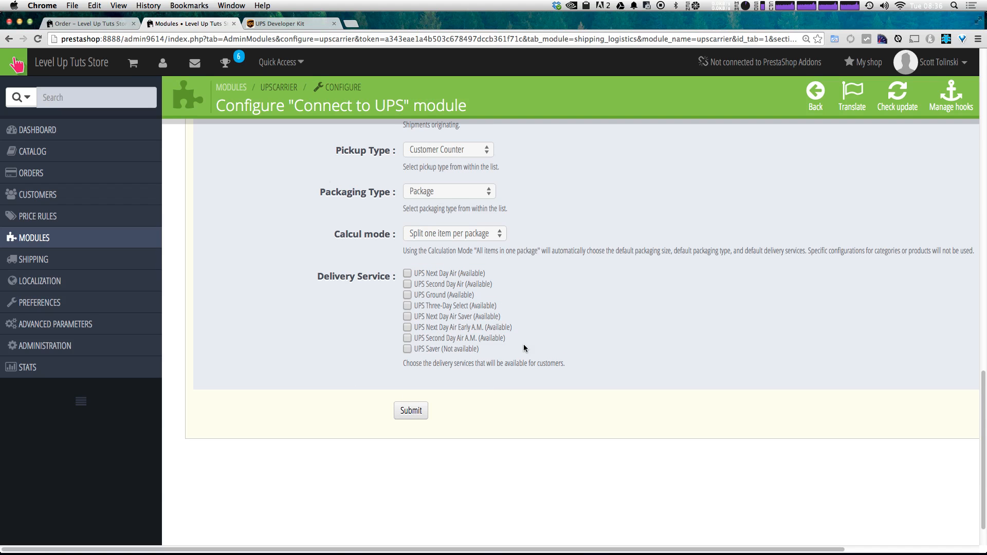
Enable the additional UPS delivery service and Three-Day Select, then save the service configuration
{"action": "scroll", "scroll_direction": "up", "scroll_amount": 3}
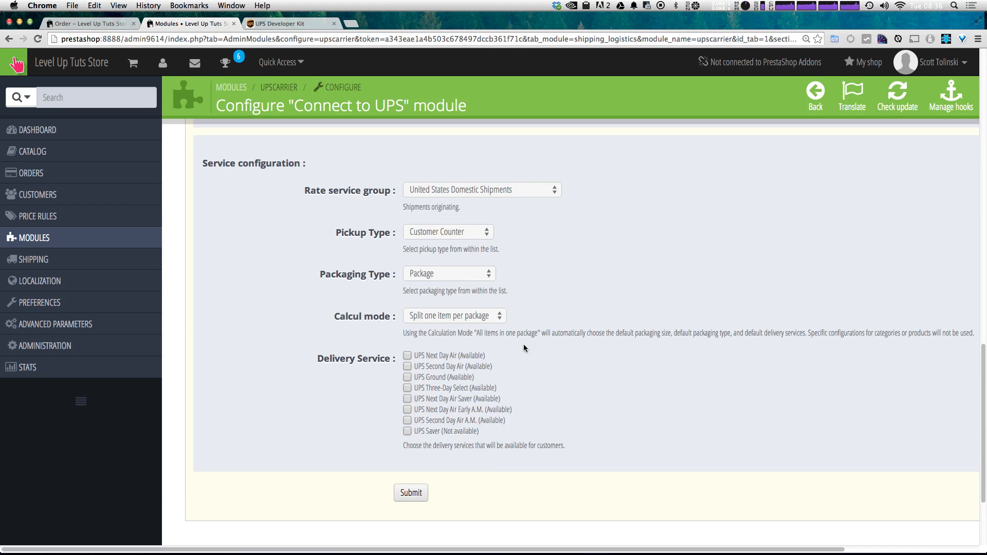
{"action": "mouse_move", "coordinate": [319, 387]}
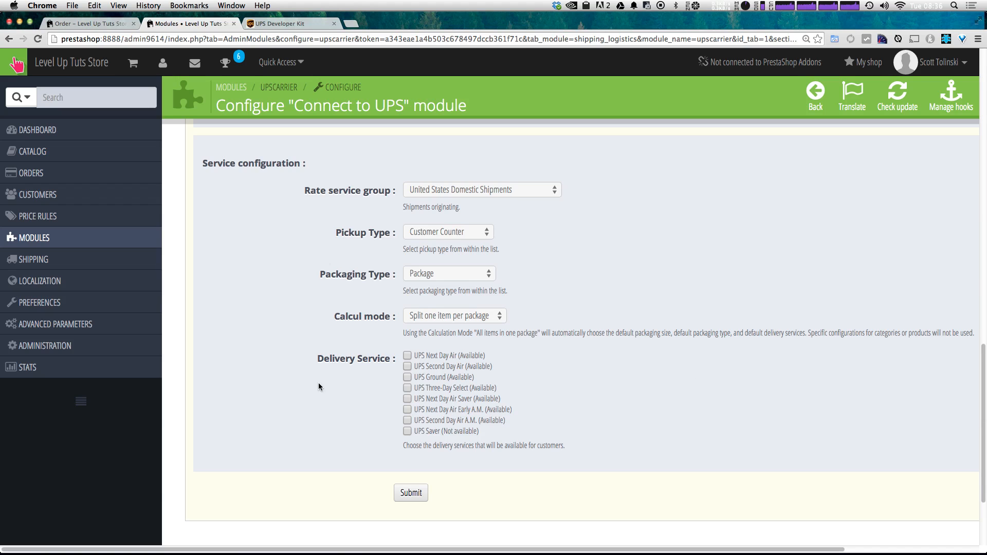
{"action": "mouse_move", "coordinate": [521, 327]}
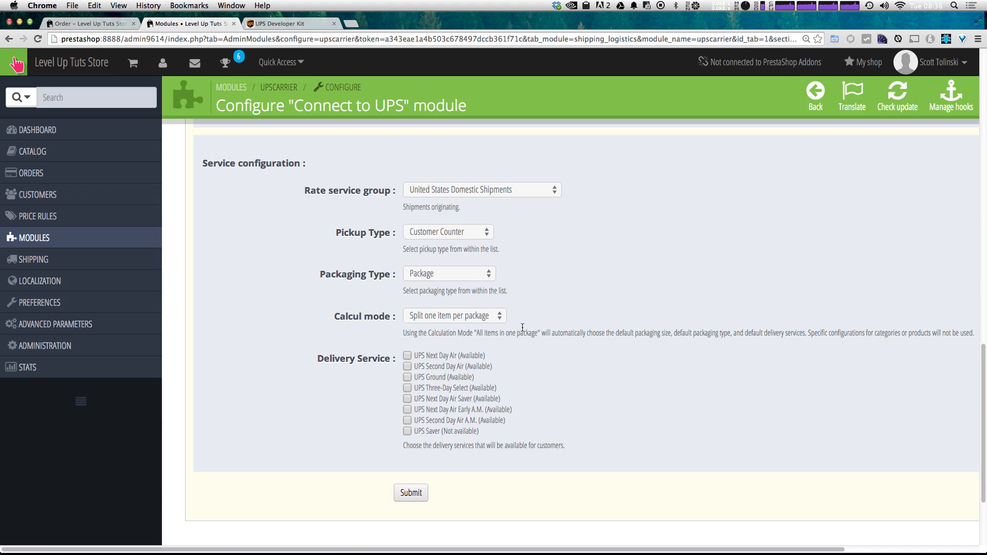
{"action": "mouse_move", "coordinate": [421, 177]}
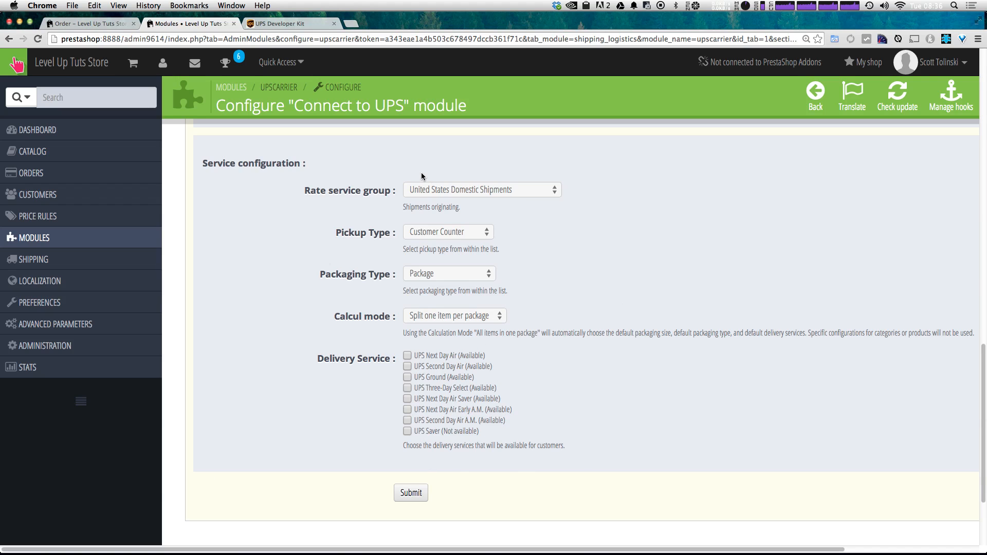
{"action": "mouse_move", "coordinate": [409, 450]}
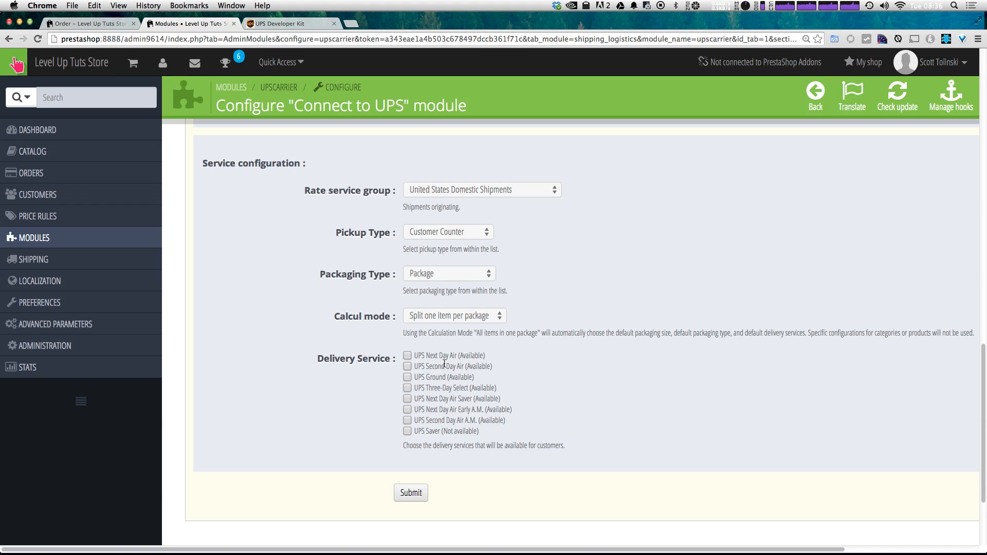
{"action": "mouse_move", "coordinate": [408, 365]}
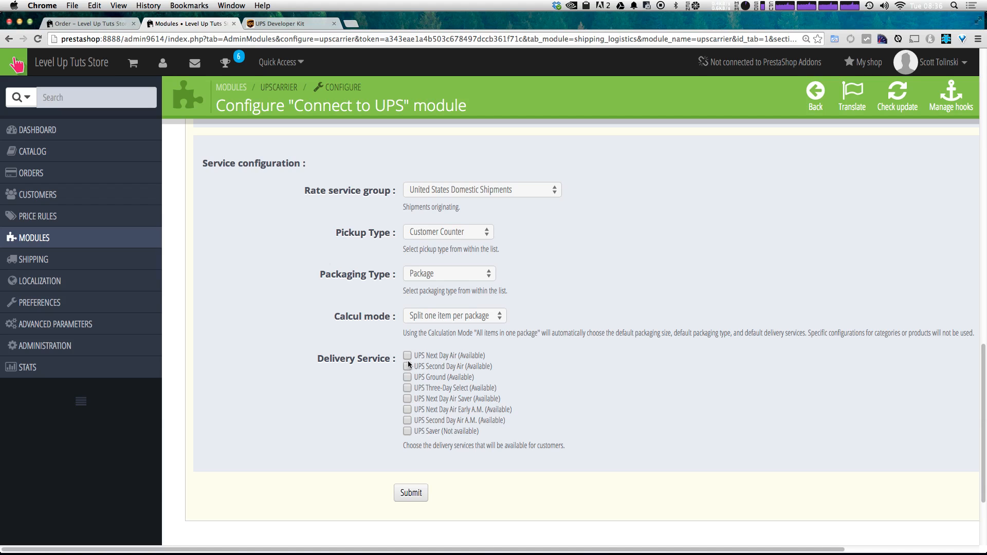
{"action": "left_click", "coordinate": [407, 376]}
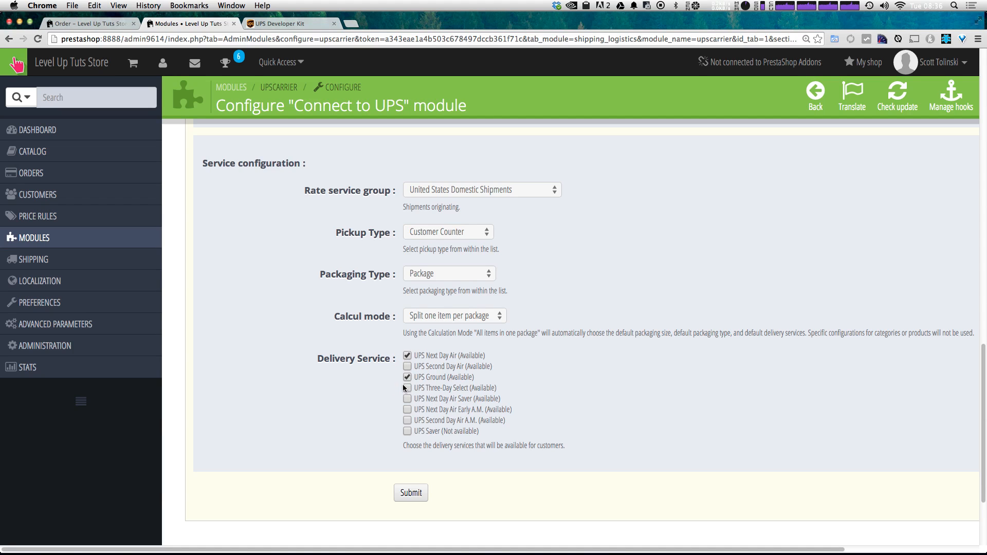
{"action": "left_click", "coordinate": [407, 387]}
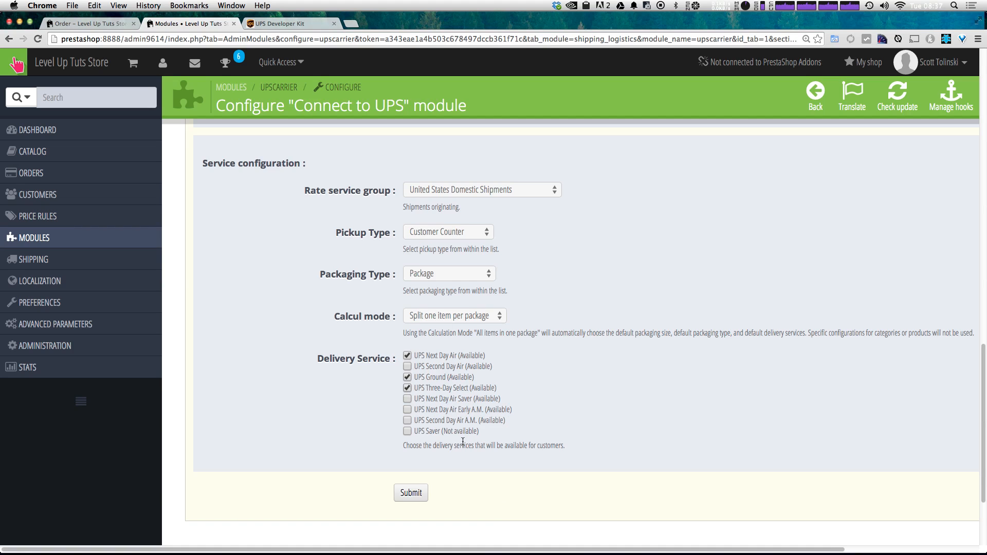
{"action": "mouse_move", "coordinate": [427, 494]}
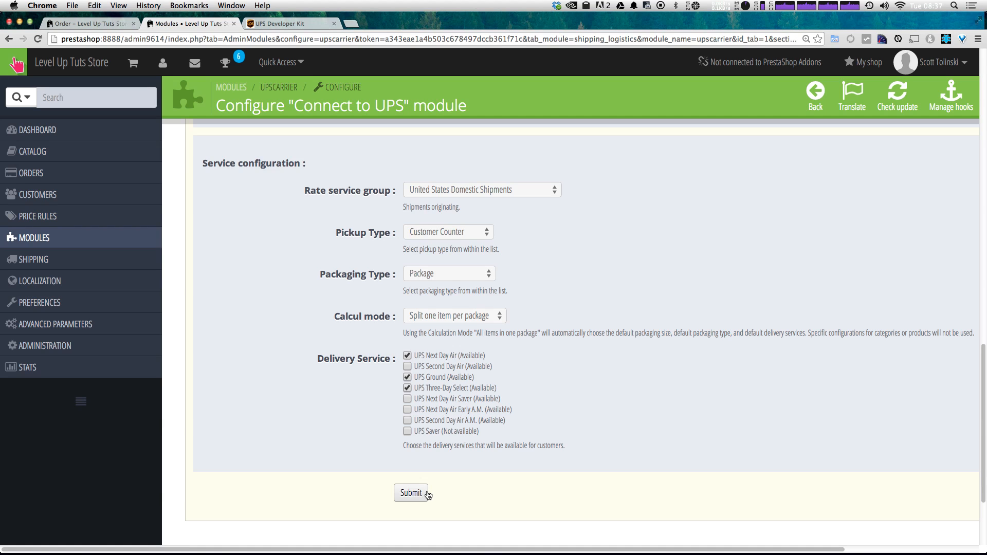
{"action": "left_click", "coordinate": [411, 492]}
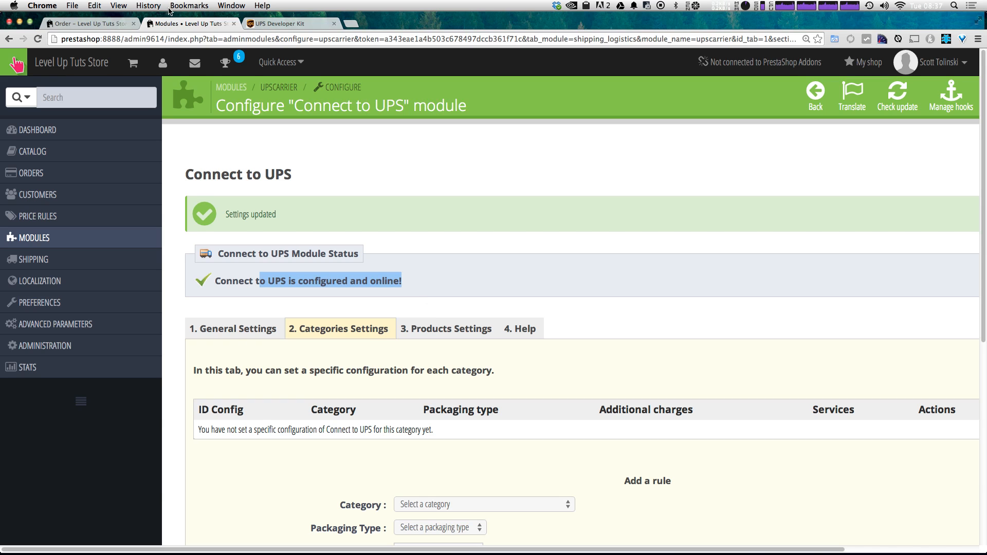
Switch to the storefront Order tab showing the checkout shipping step
{"action": "left_click", "coordinate": [88, 24]}
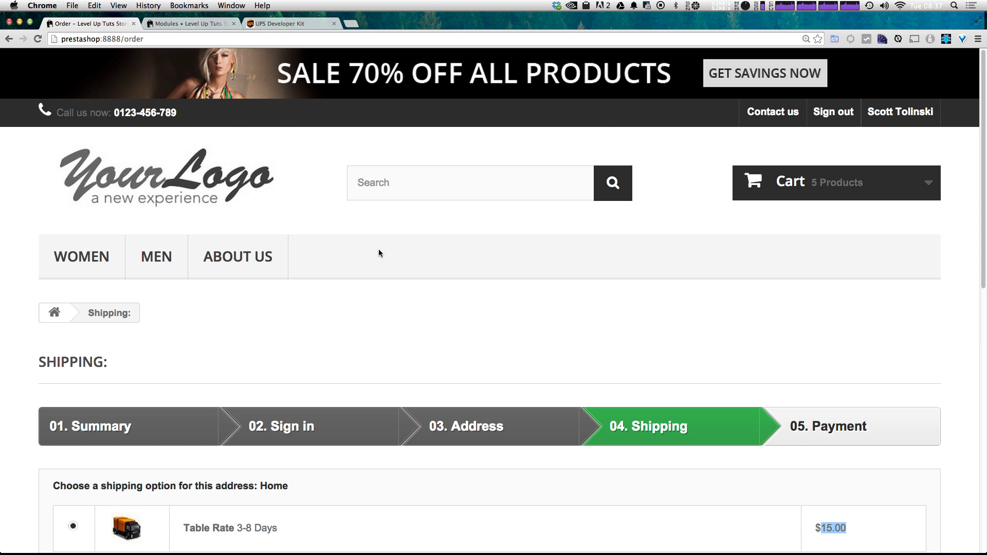
Reload the checkout, confirming resubmission, so UPS Ground, Three-Day Select and Next Day Air appear with prices
{"action": "scroll", "scroll_direction": "down", "scroll_amount": 3}
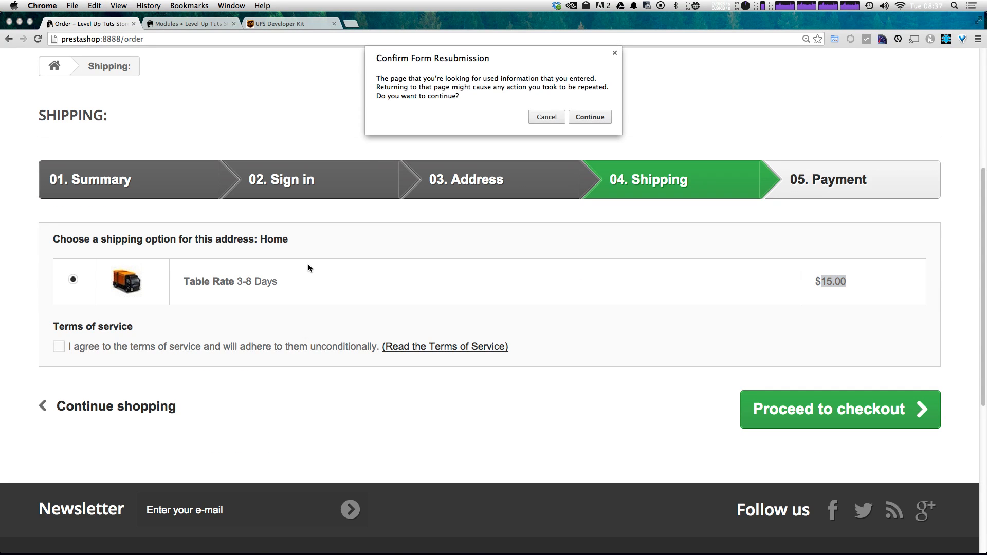
{"action": "left_click", "coordinate": [587, 117]}
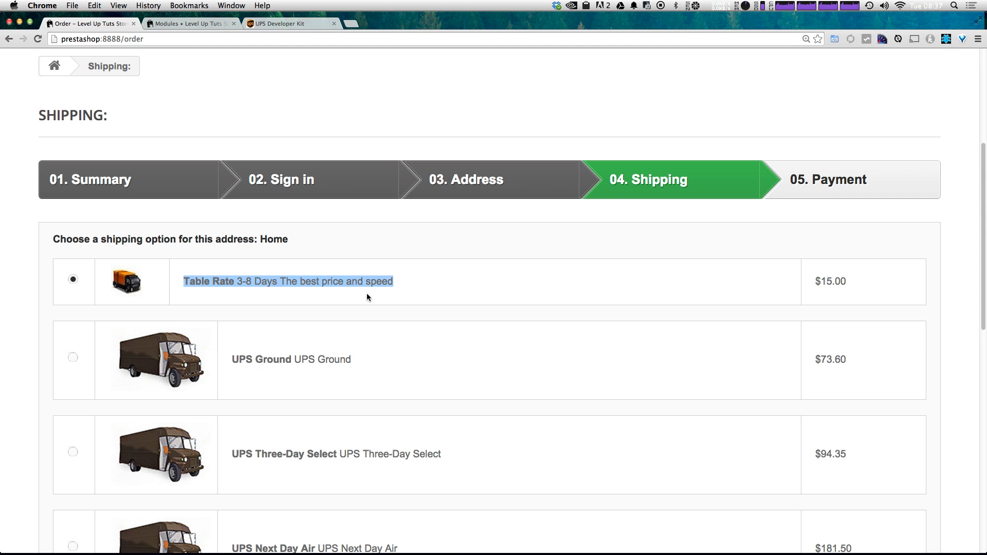
{"action": "scroll", "scroll_direction": "down", "scroll_amount": 3}
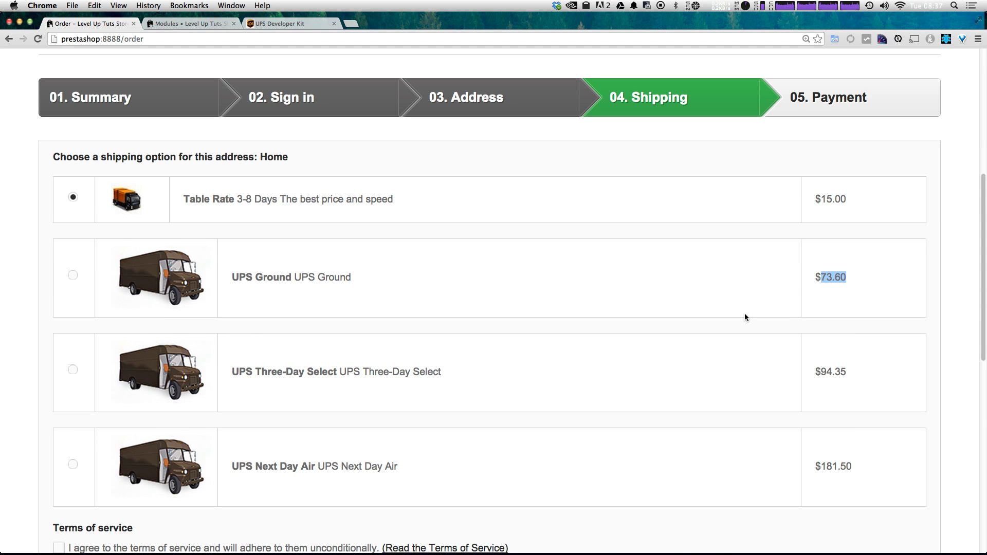
{"action": "mouse_move", "coordinate": [849, 428]}
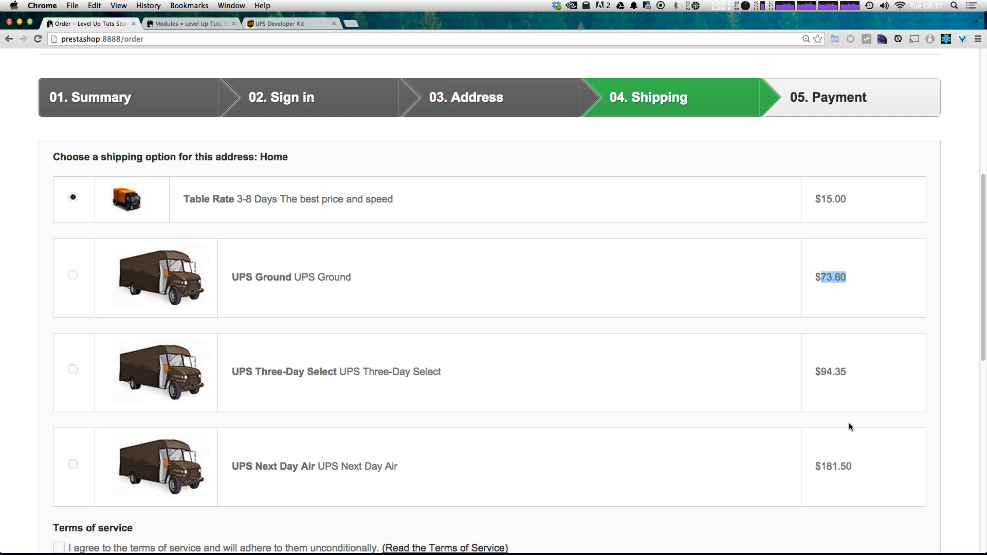
{"action": "scroll", "scroll_direction": "up", "scroll_amount": 3}
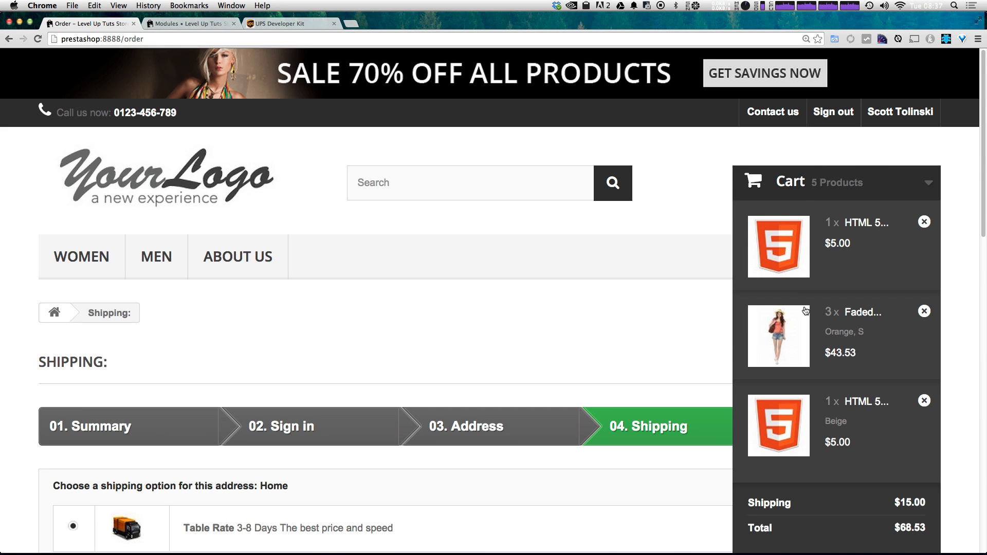
{"action": "mouse_move", "coordinate": [755, 323]}
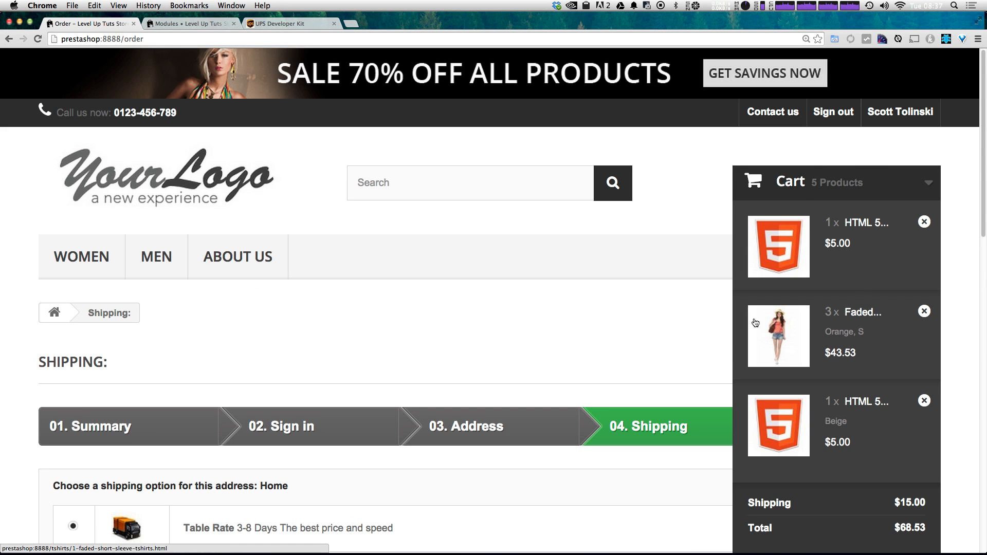
{"action": "mouse_move", "coordinate": [832, 333]}
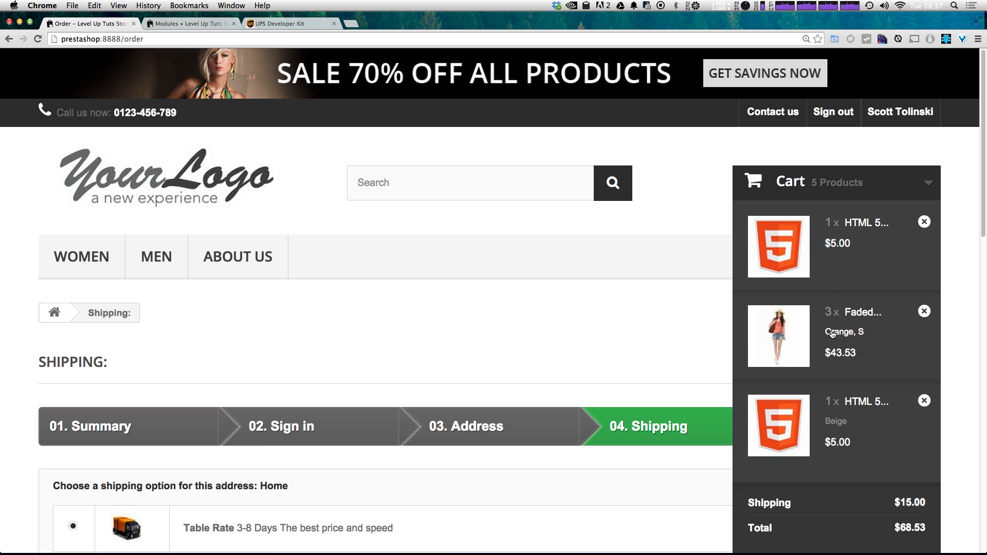
Review the UPS shipping prices, then return to the Modules admin tab
{"action": "scroll", "scroll_direction": "down", "scroll_amount": 3}
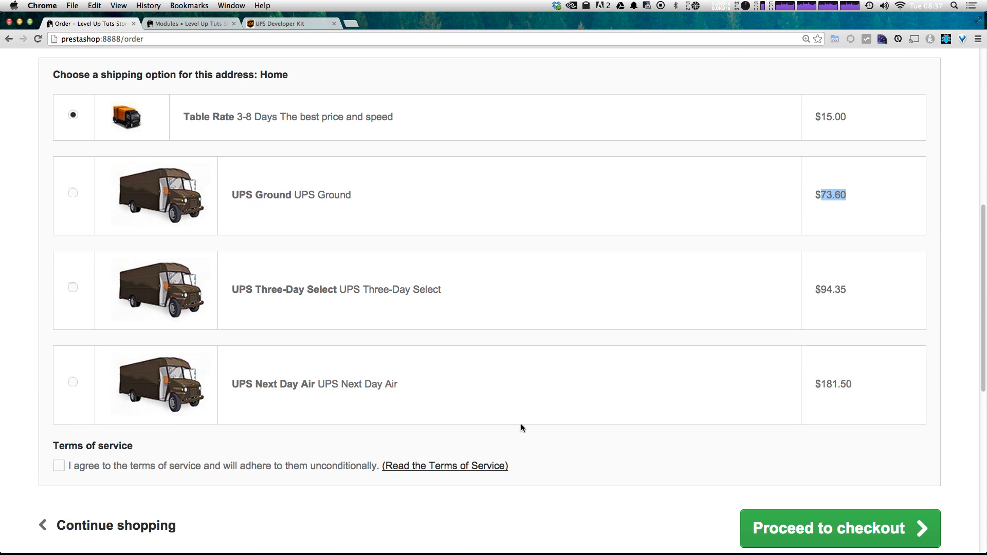
{"action": "mouse_move", "coordinate": [304, 310]}
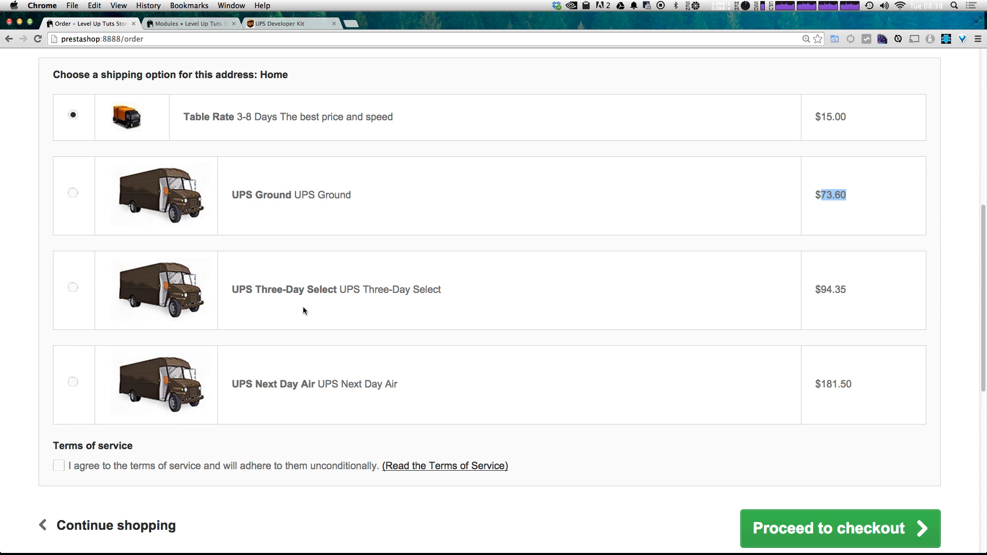
{"action": "mouse_move", "coordinate": [785, 299]}
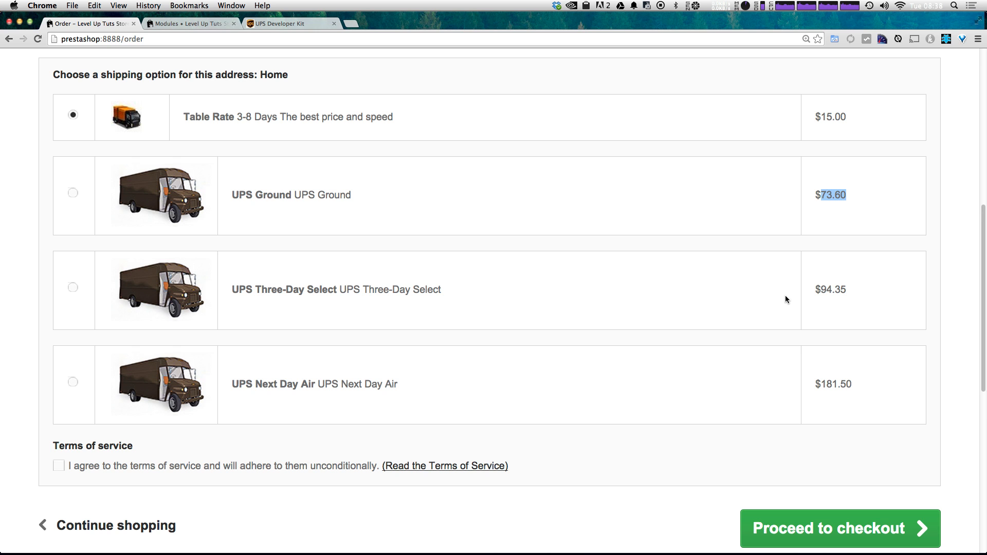
{"action": "left_click", "coordinate": [189, 24]}
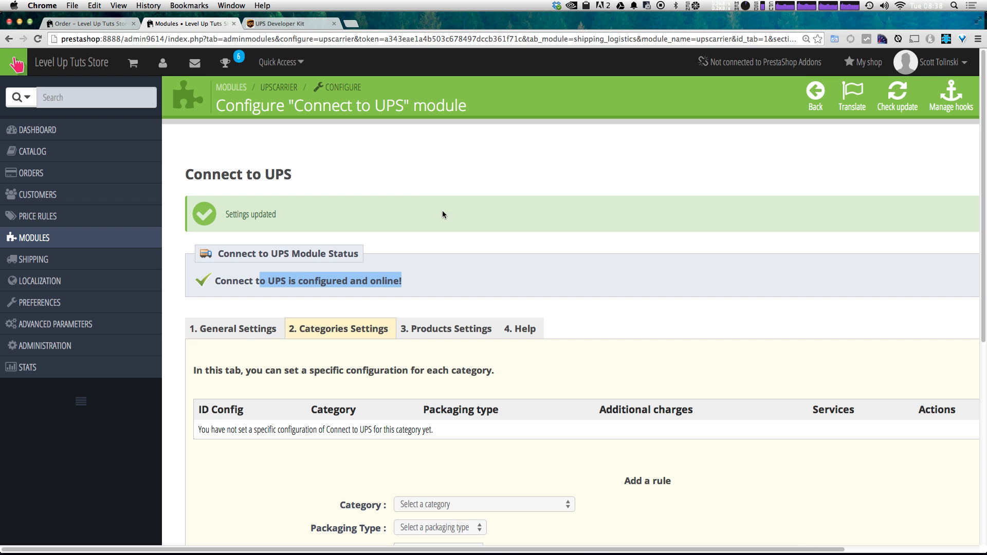
Add a category rule giving Women > Tops > T-shirts Tube packaging and submit it
{"action": "scroll", "scroll_direction": "down", "scroll_amount": 3}
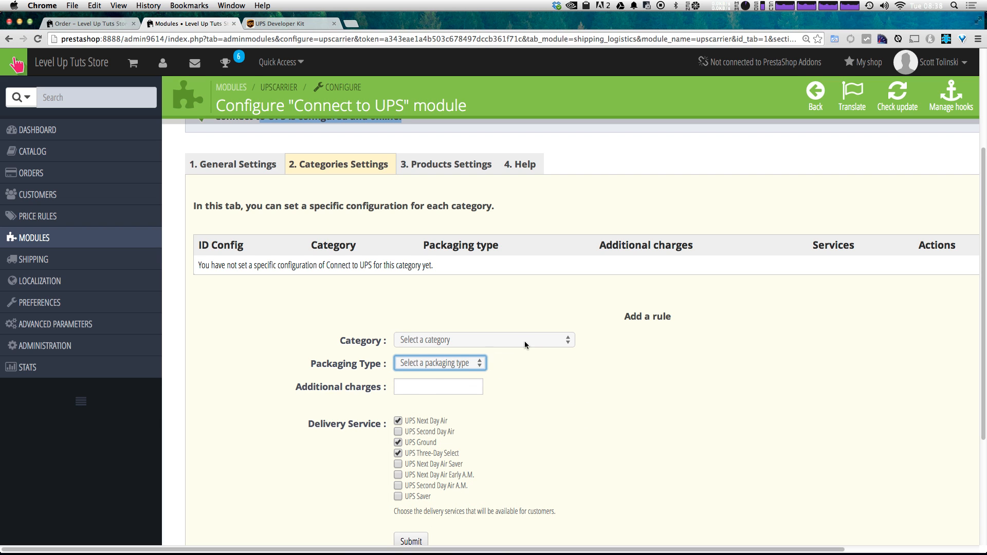
{"action": "left_click", "coordinate": [483, 340]}
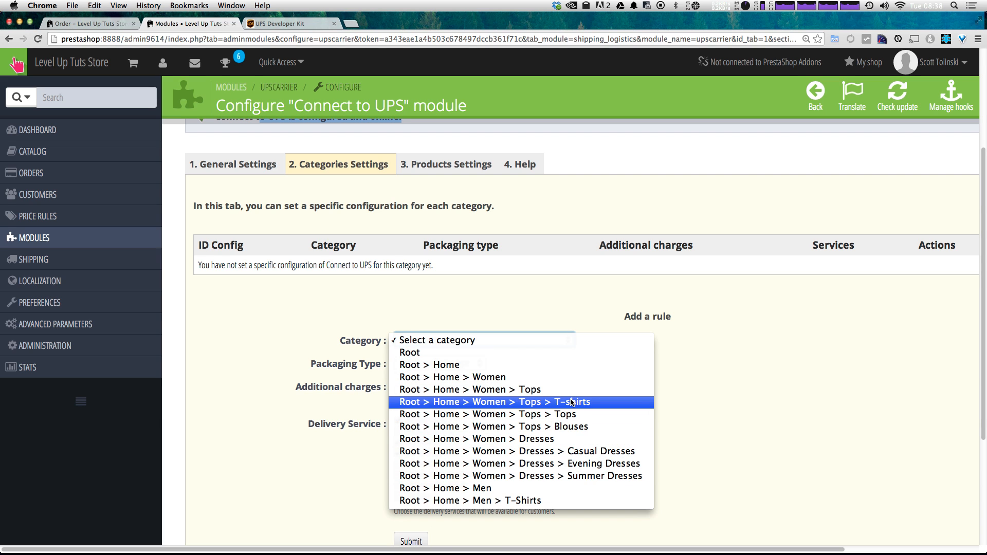
{"action": "mouse_move", "coordinate": [580, 410]}
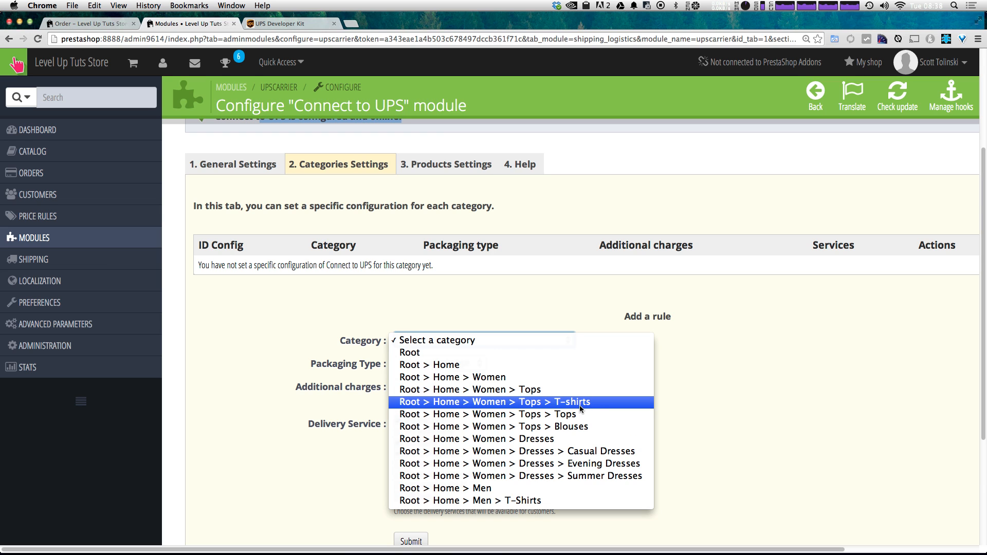
{"action": "left_click", "coordinate": [494, 402]}
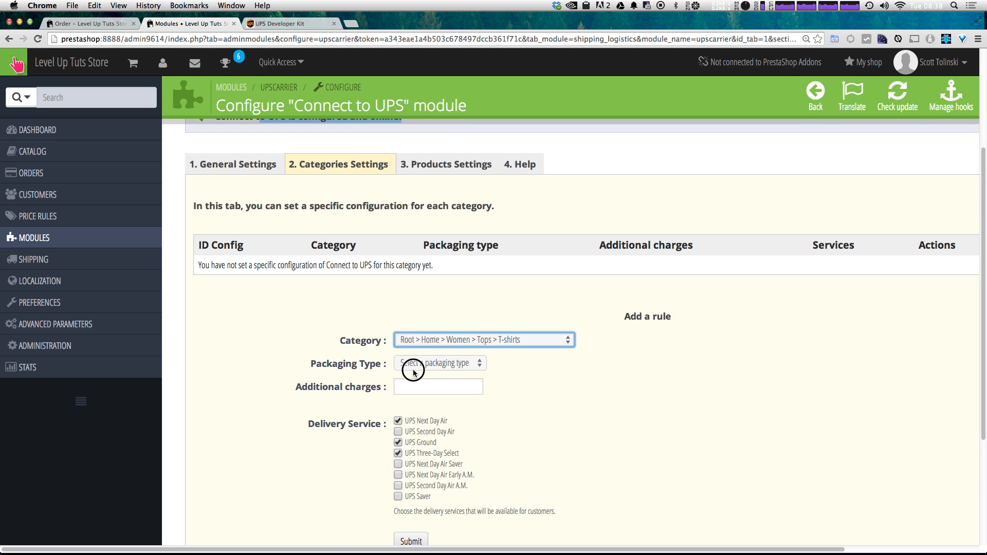
{"action": "left_click", "coordinate": [439, 363]}
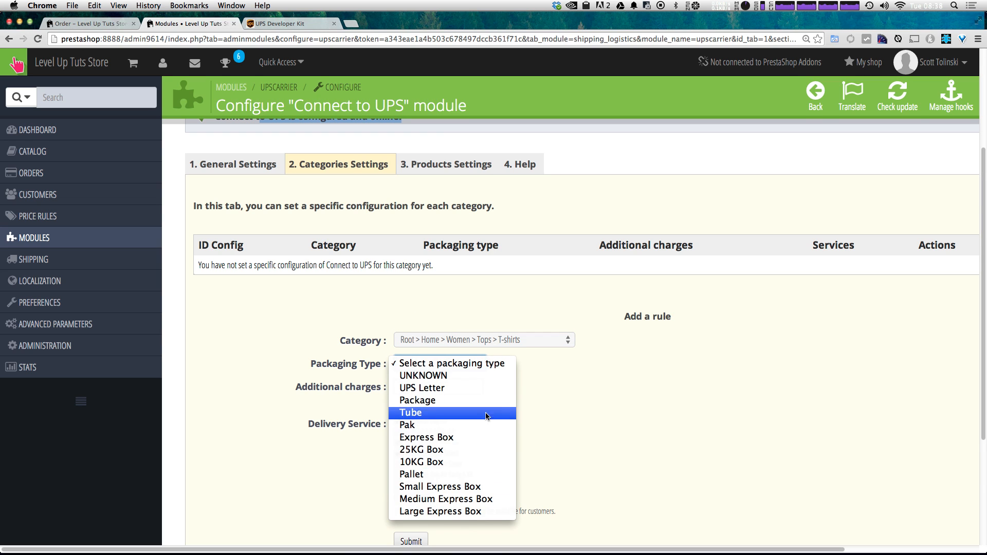
{"action": "mouse_move", "coordinate": [449, 418]}
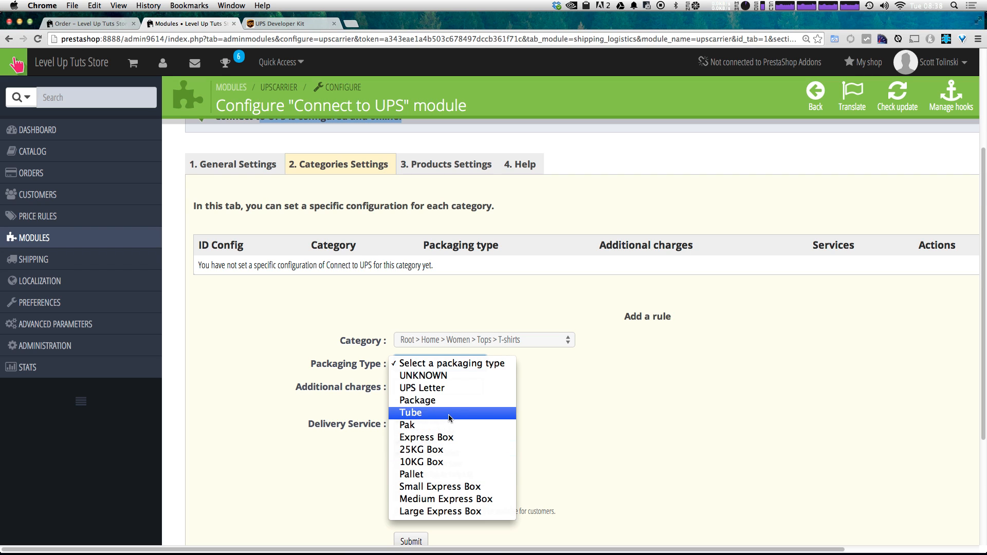
{"action": "left_click", "coordinate": [410, 412]}
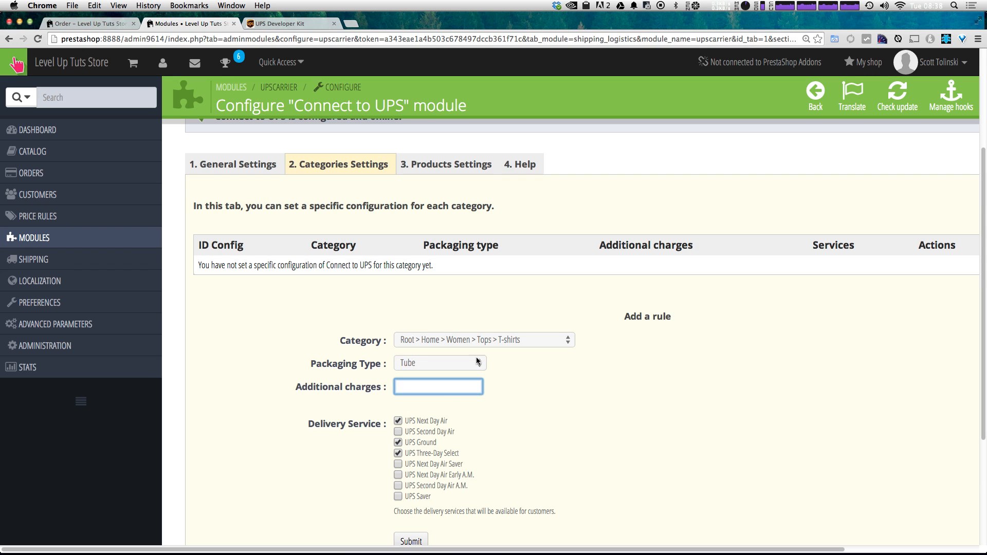
{"action": "mouse_move", "coordinate": [585, 393]}
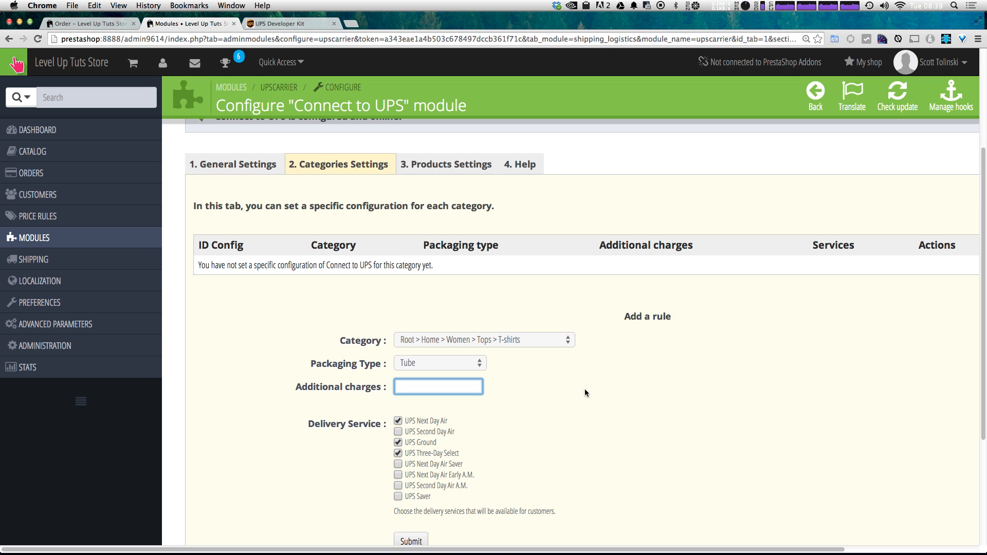
{"action": "mouse_move", "coordinate": [549, 349]}
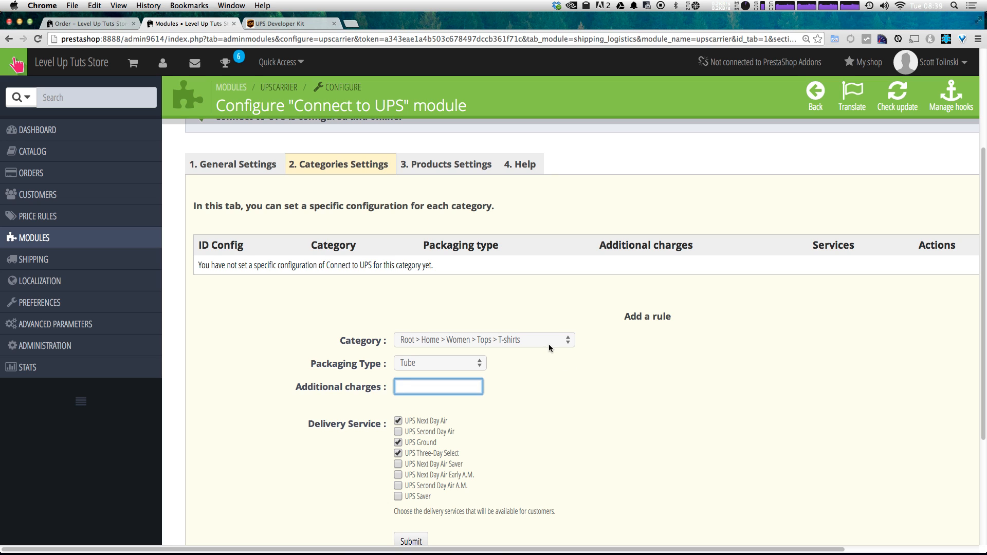
{"action": "left_click", "coordinate": [410, 542]}
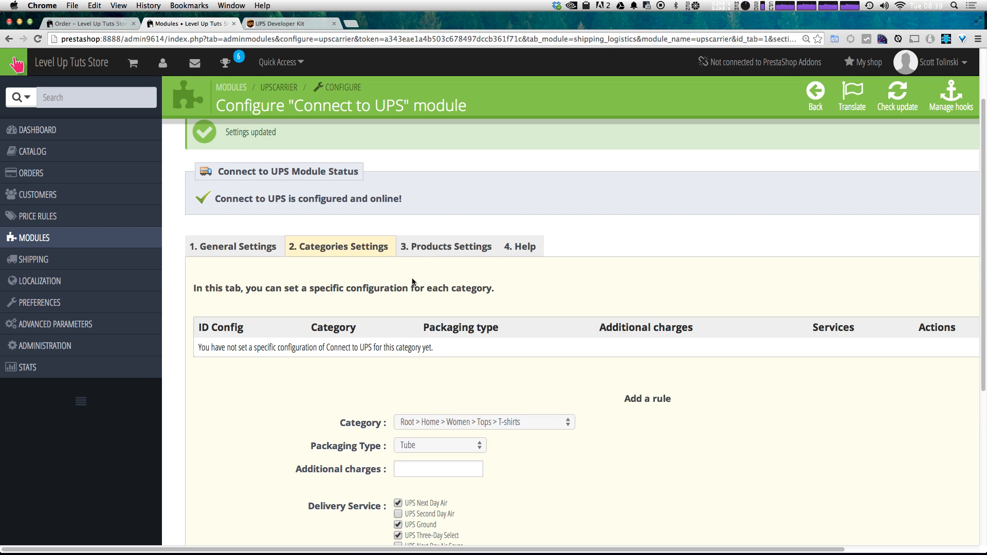
{"action": "mouse_move", "coordinate": [442, 262]}
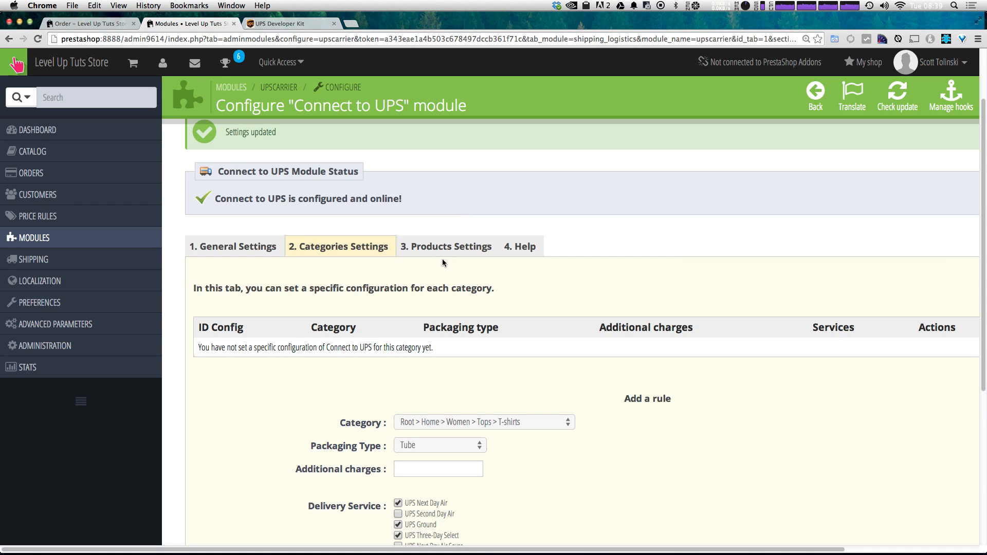
{"action": "mouse_move", "coordinate": [542, 24]}
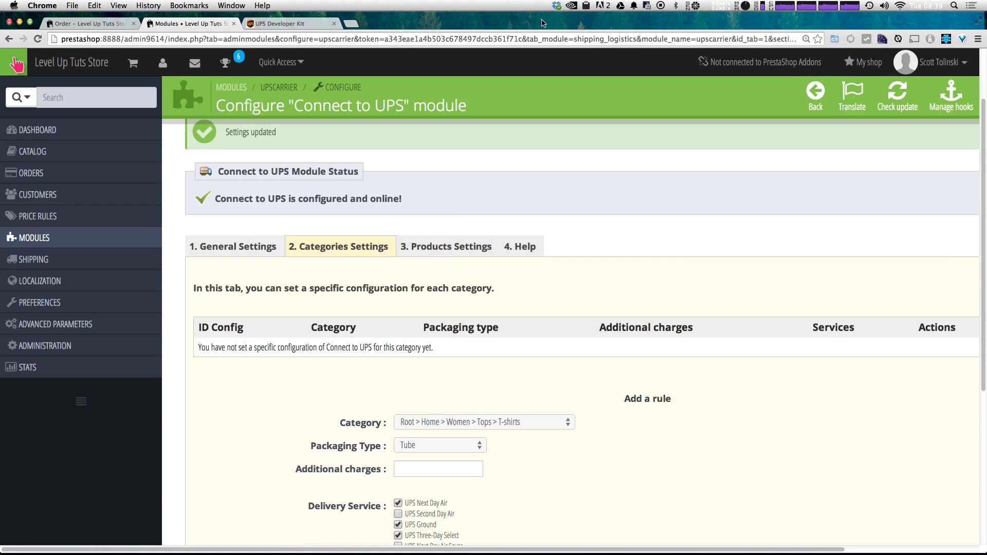